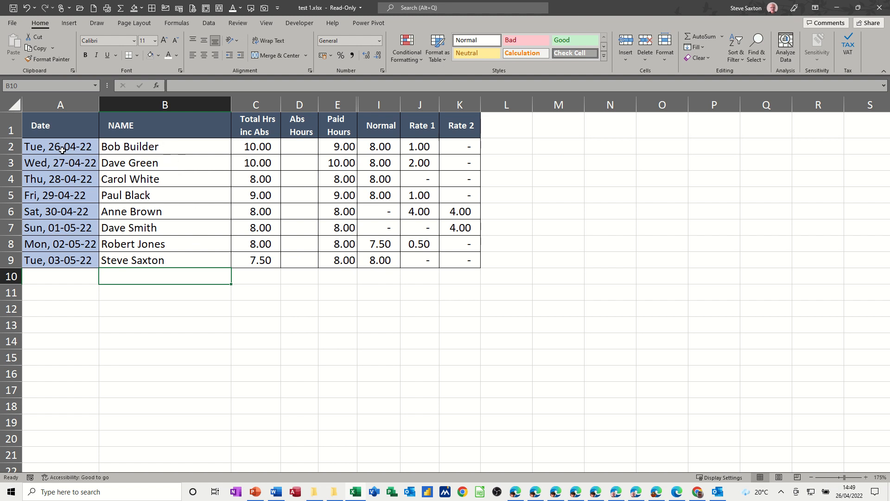
Set Bob Builder's date to 23/04/2022, then to Sunday 24/04/2022, moving his 9.00 hours to Rate 2.
{"action": "left_click", "coordinate": [61, 146]}
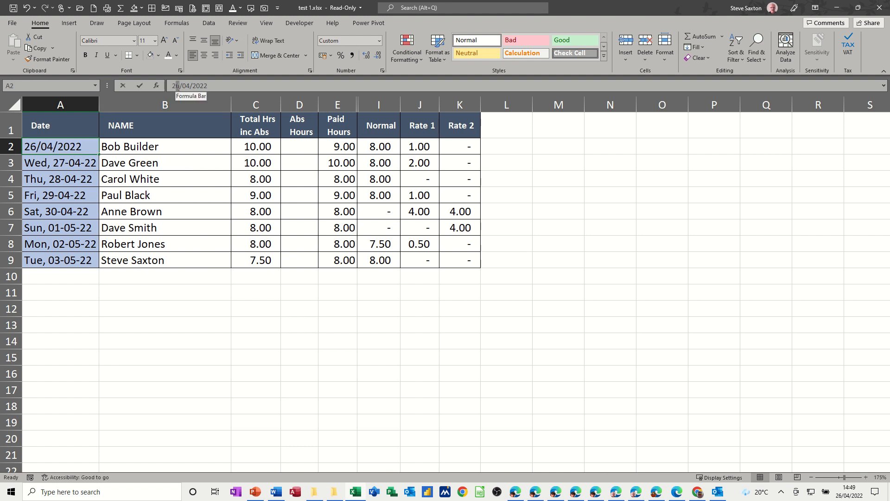
{"action": "type", "text": "23/04/2022"}
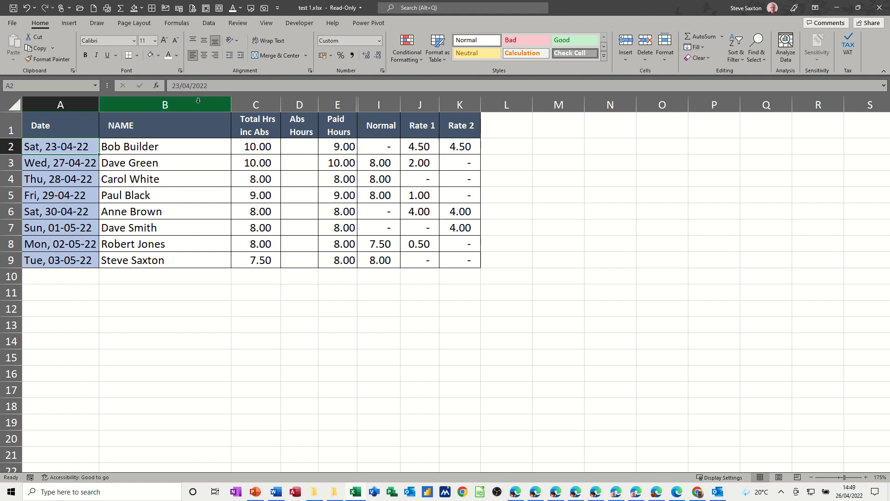
{"action": "left_click", "coordinate": [61, 146]}
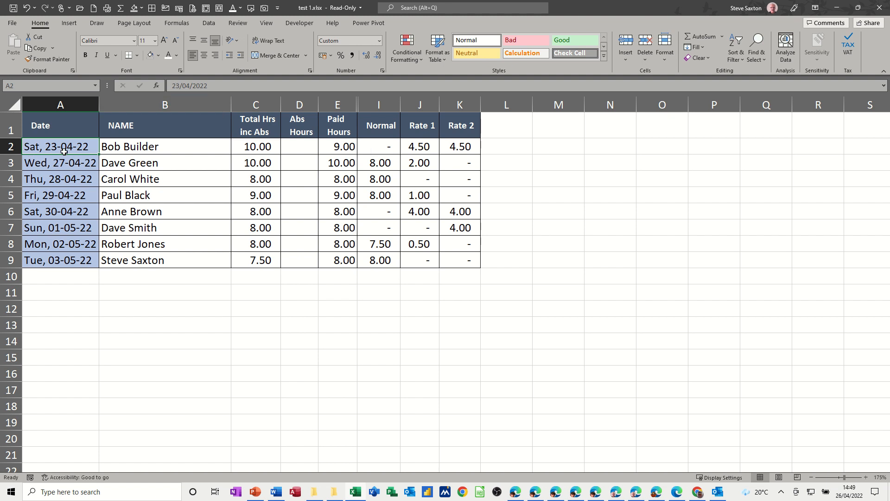
{"action": "mouse_move", "coordinate": [374, 137]}
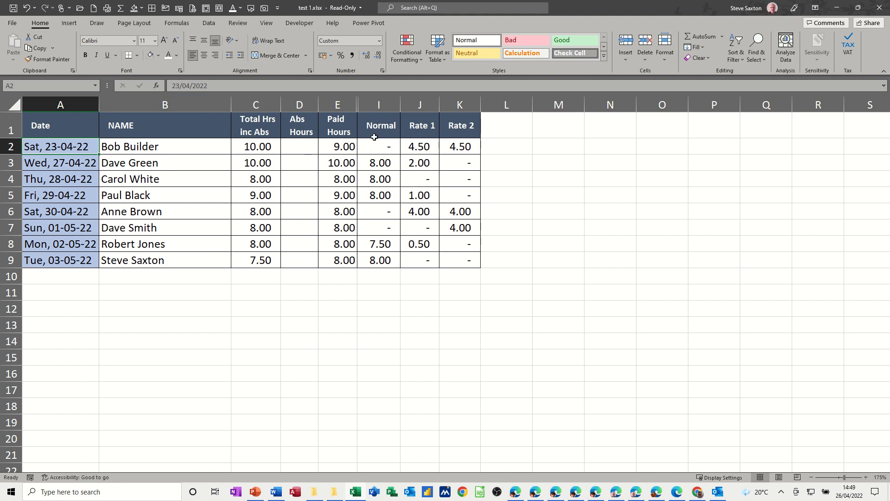
{"action": "mouse_move", "coordinate": [406, 144]}
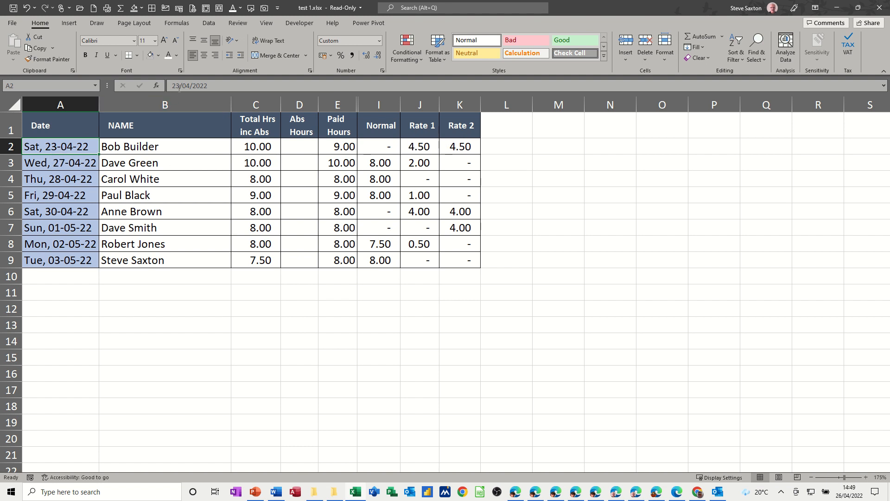
{"action": "double_click", "coordinate": [60, 146]}
{"action": "type", "text": "4"}
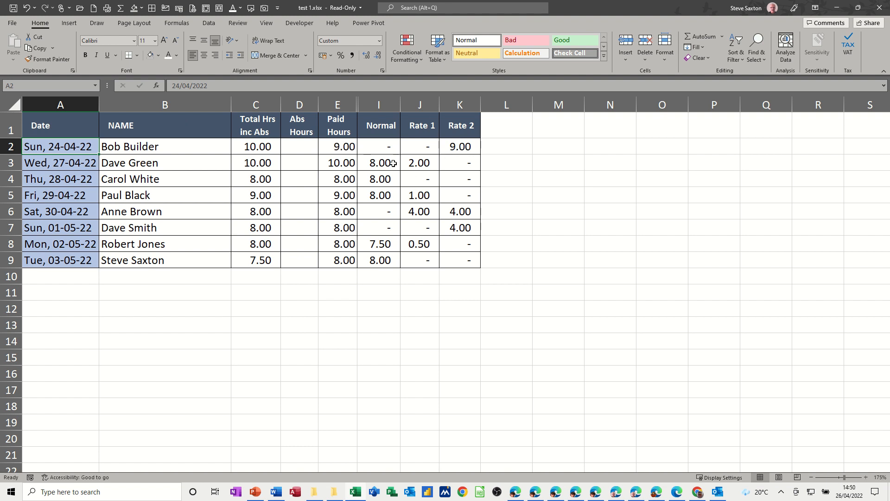
{"action": "mouse_move", "coordinate": [337, 171]}
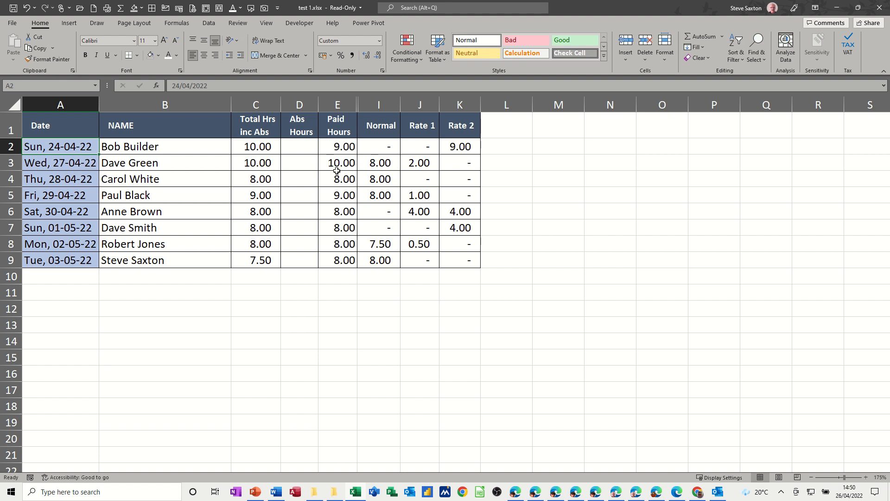
{"action": "mouse_move", "coordinate": [337, 195]}
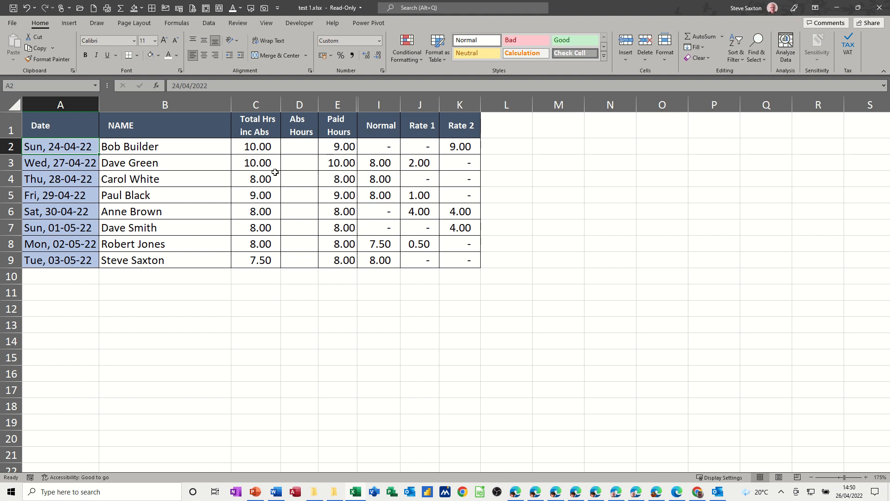
Raise Carol White's hours to 9.00 and Paul Black's to 10.00, checking Normal and Rate 1 recalculate to 1.00 and 2.00 overtime.
{"action": "left_click", "coordinate": [60, 179]}
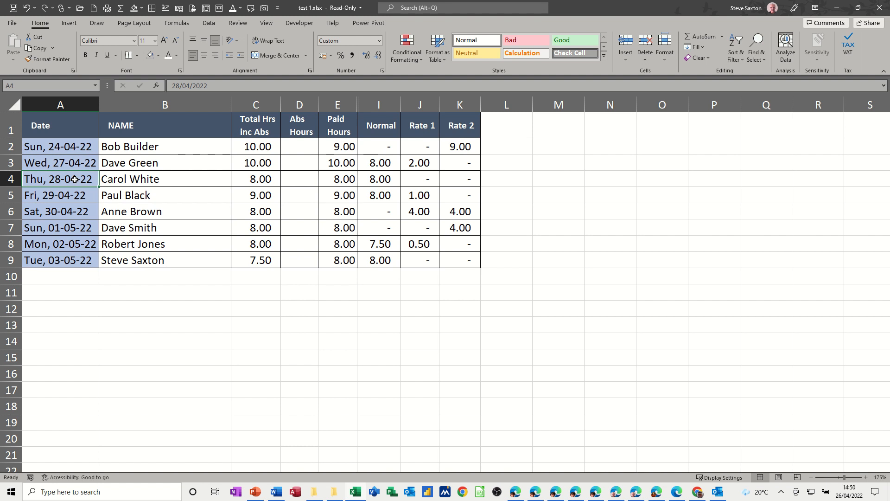
{"action": "left_click", "coordinate": [256, 179]}
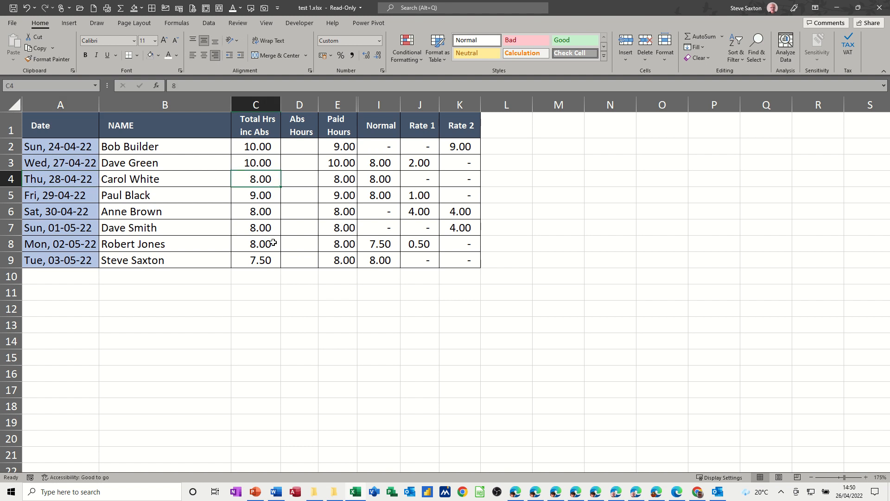
{"action": "type", "text": "9"}
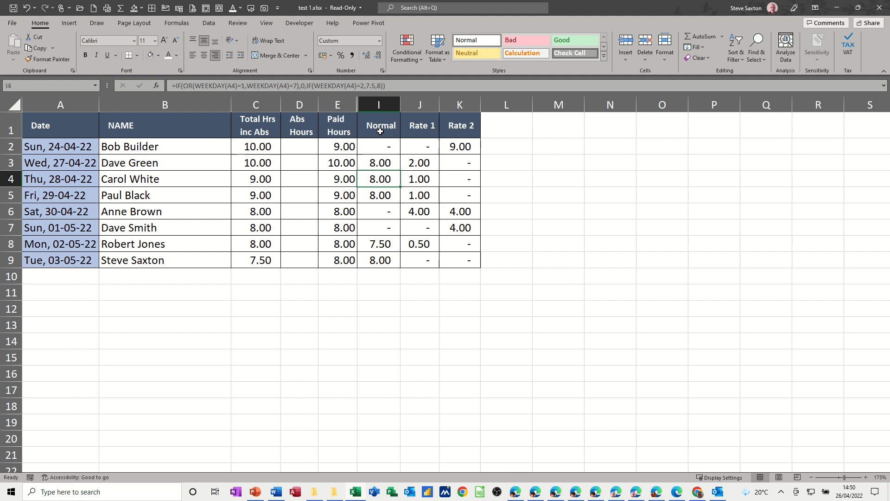
{"action": "left_click", "coordinate": [420, 179]}
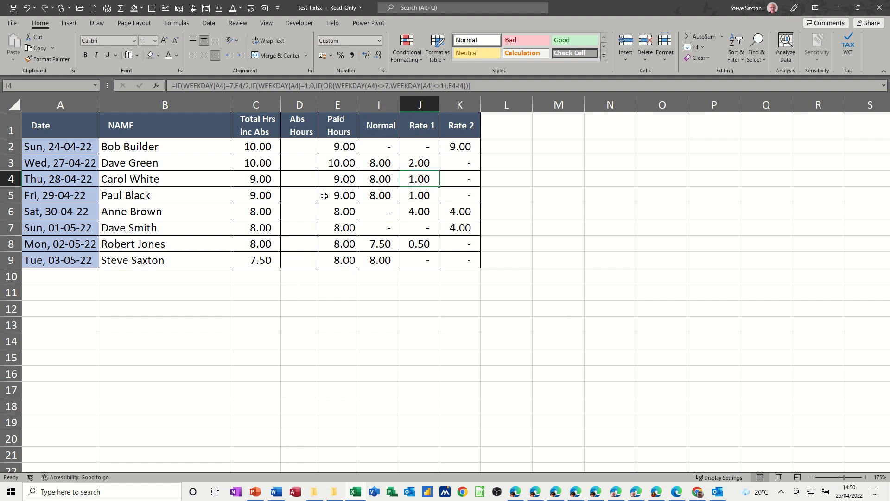
{"action": "left_click", "coordinate": [255, 195]}
{"action": "type", "text": "10"}
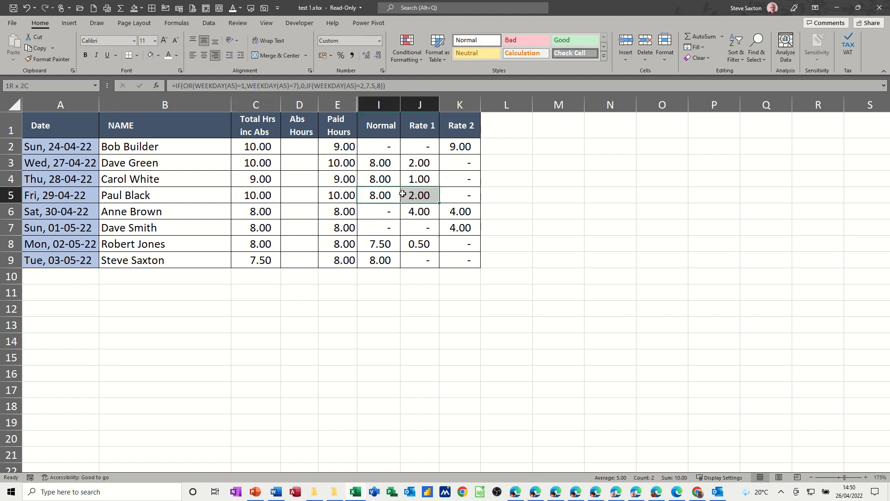
{"action": "left_click", "coordinate": [378, 195]}
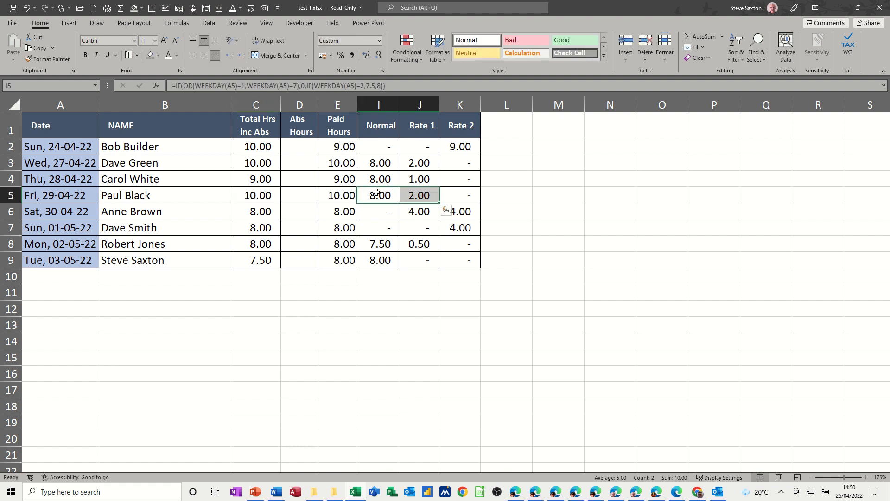
{"action": "left_click", "coordinate": [420, 195]}
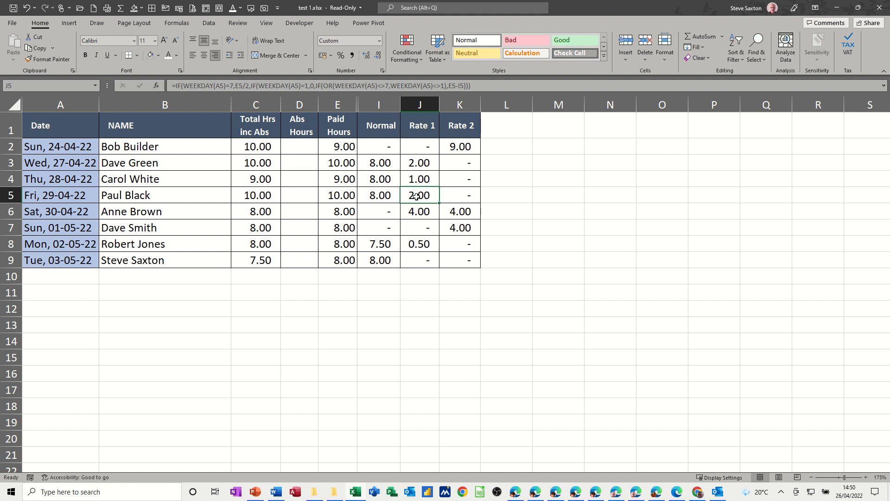
{"action": "mouse_move", "coordinate": [382, 298]}
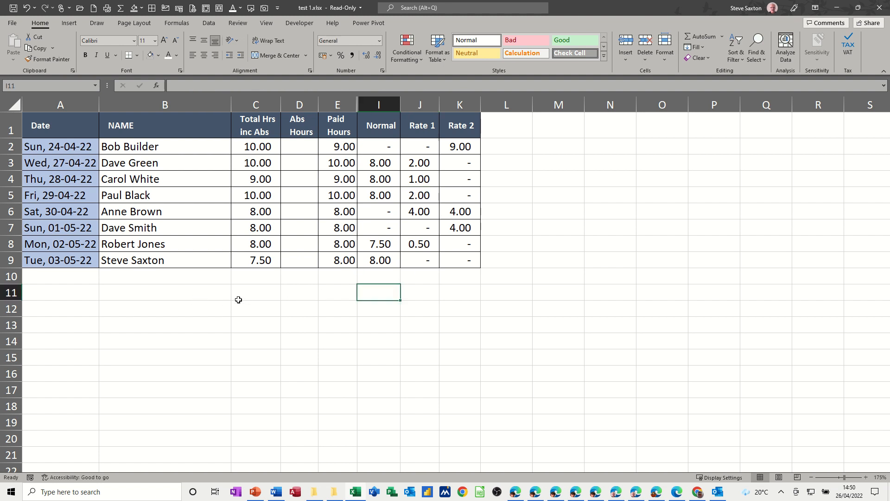
Enter test date 26/04/2022 below the table with a WEEKDAY formula beside it returning 3.
{"action": "left_click", "coordinate": [256, 292]}
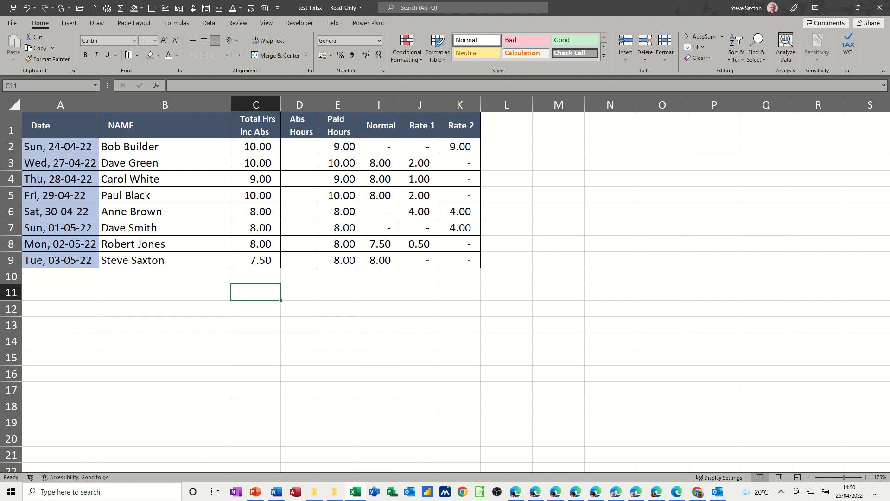
{"action": "type", "text": "26/04/2022"}
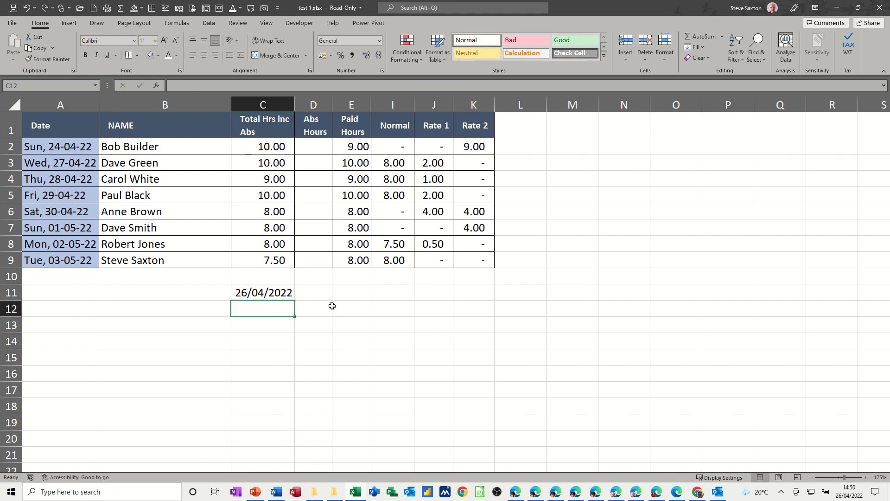
{"action": "left_click", "coordinate": [313, 292]}
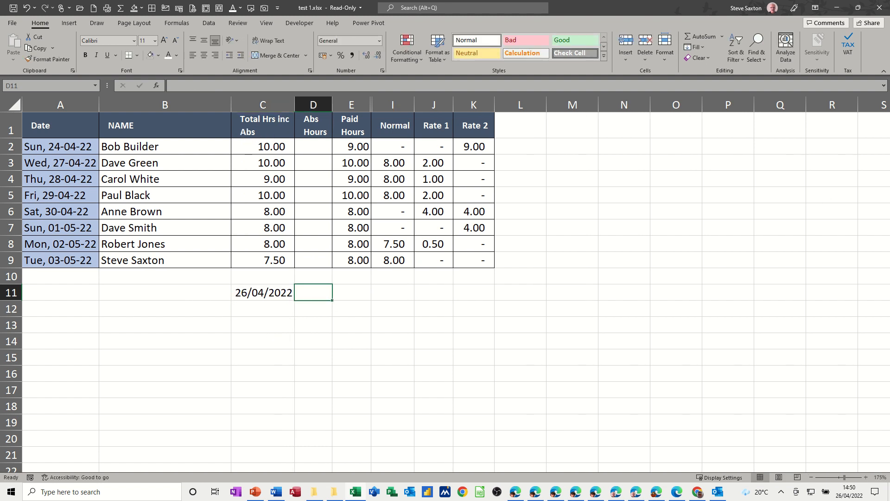
{"action": "type", "text": "=weekd"}
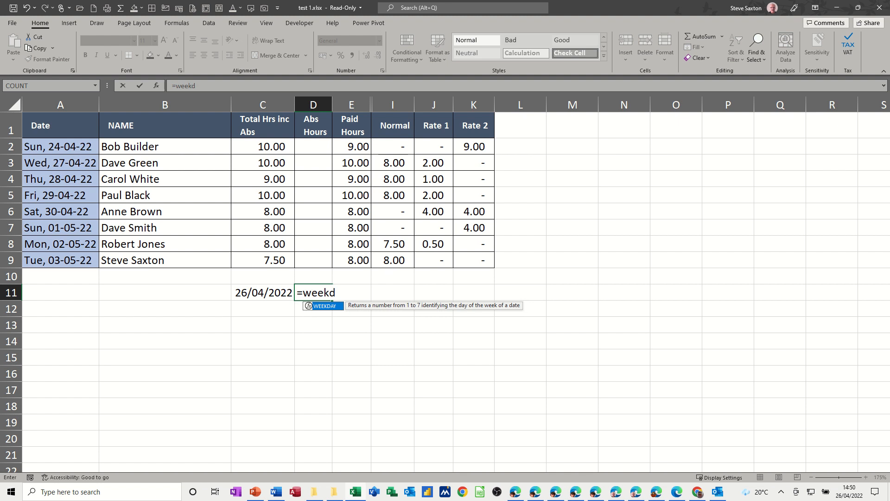
{"action": "type", "text": "ay("}
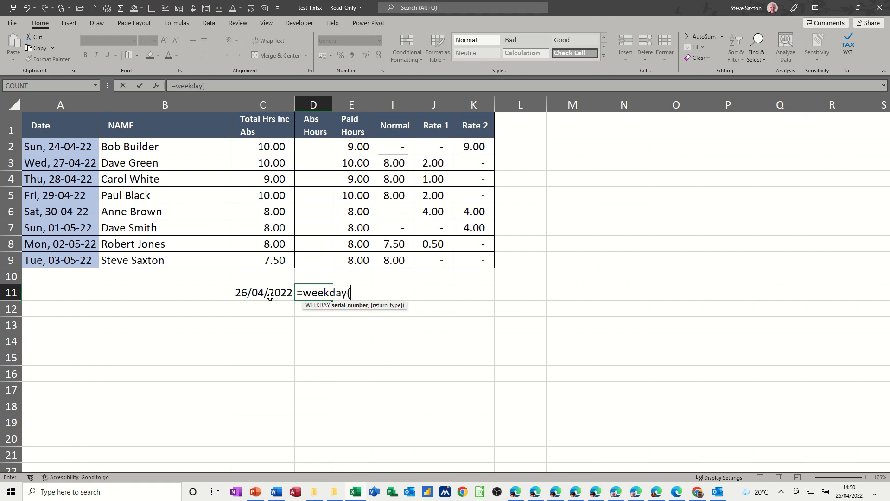
{"action": "left_click", "coordinate": [262, 292]}
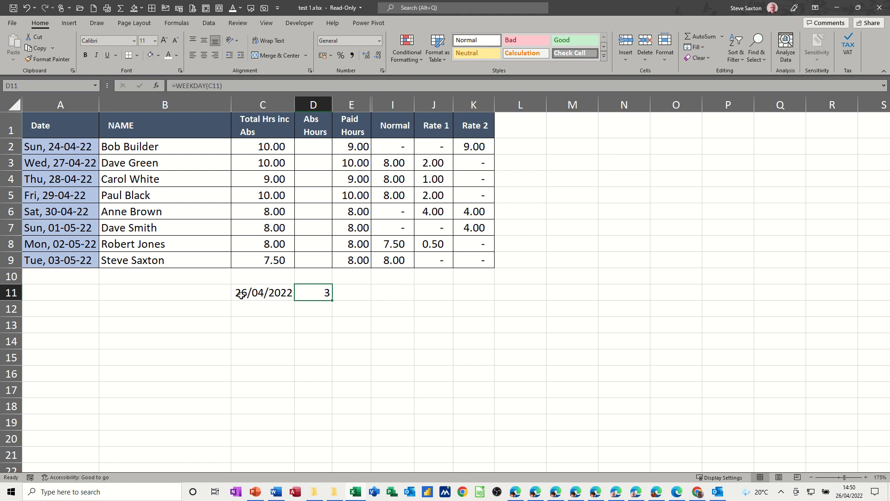
Change the test date to 24/04/2022, 22/04/2022, then 23/04/2022, whose weekday shows 7.
{"action": "left_click", "coordinate": [263, 292]}
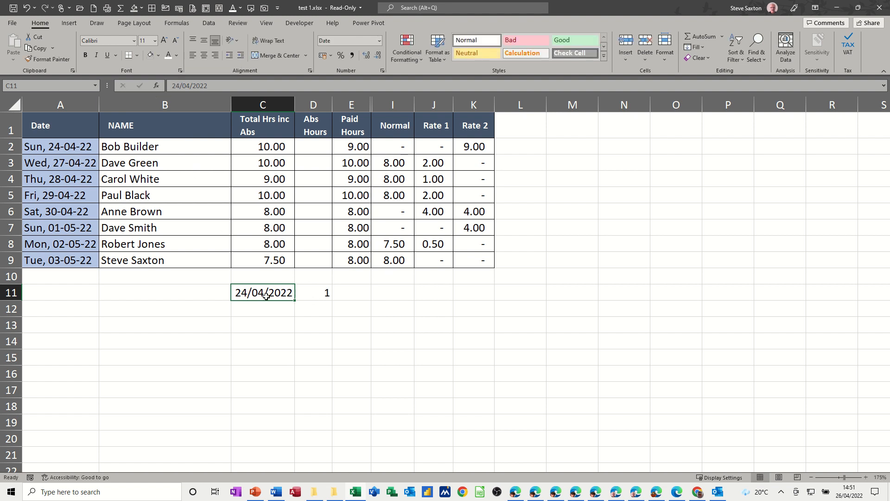
{"action": "mouse_move", "coordinate": [260, 288]}
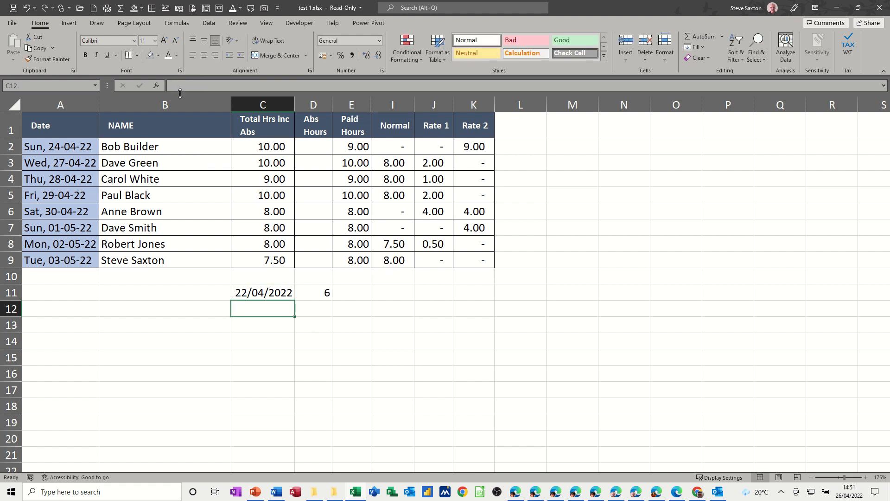
{"action": "left_click", "coordinate": [263, 293]}
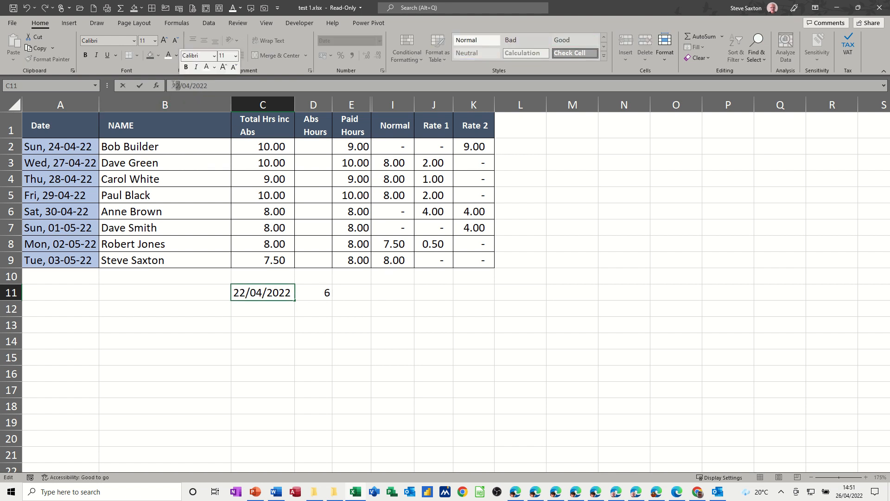
{"action": "type", "text": "23/04/2022"}
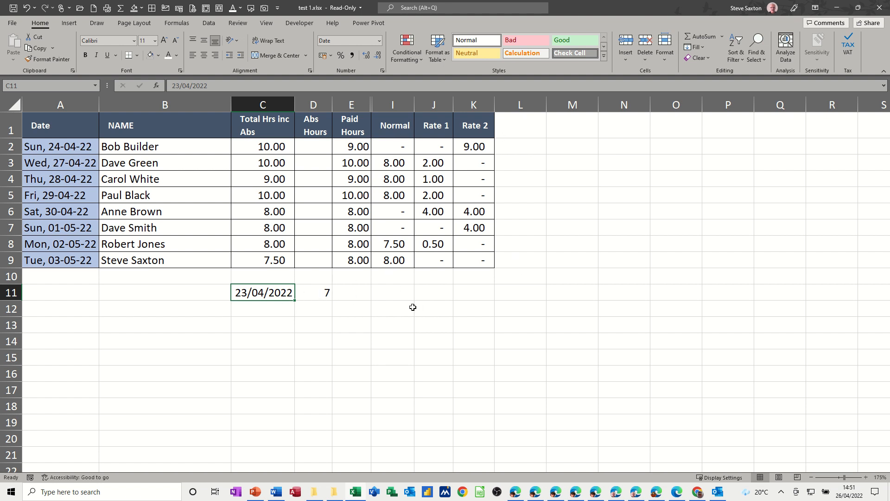
{"action": "mouse_move", "coordinate": [477, 315]}
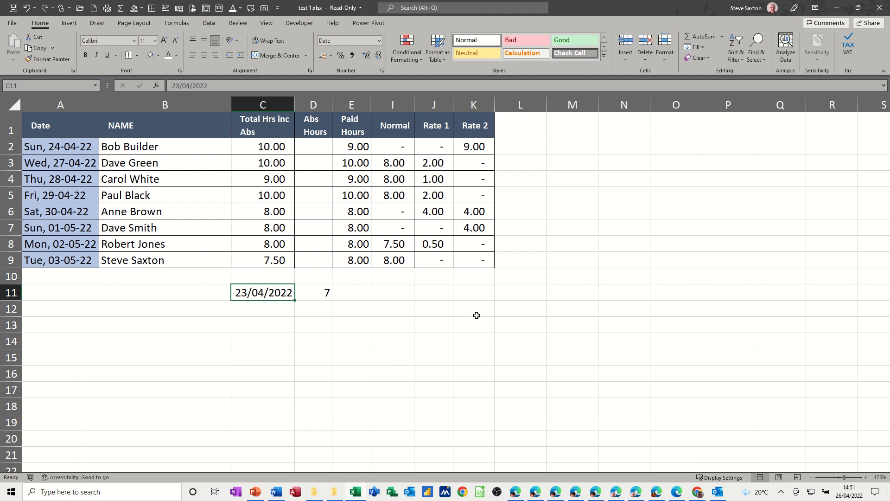
{"action": "mouse_move", "coordinate": [514, 153]}
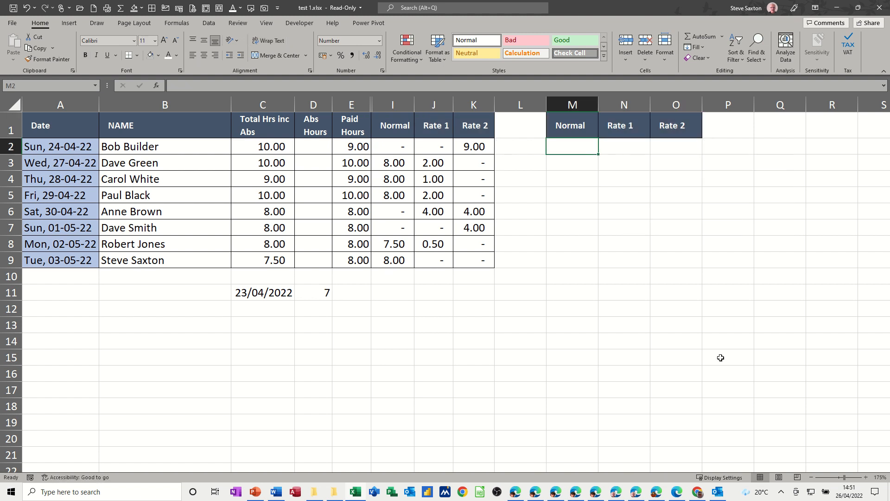
Copy the Date heading into L1 and enter 26/04/2022 beneath it, displaying as 44677.00.
{"action": "left_click", "coordinate": [60, 125]}
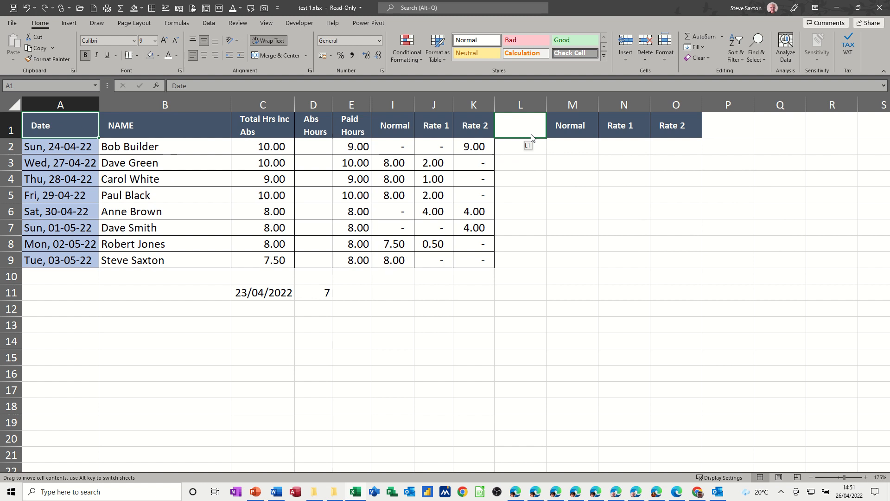
{"action": "left_click_drag", "start_coordinate": [60, 126], "coordinate": [520, 125]}
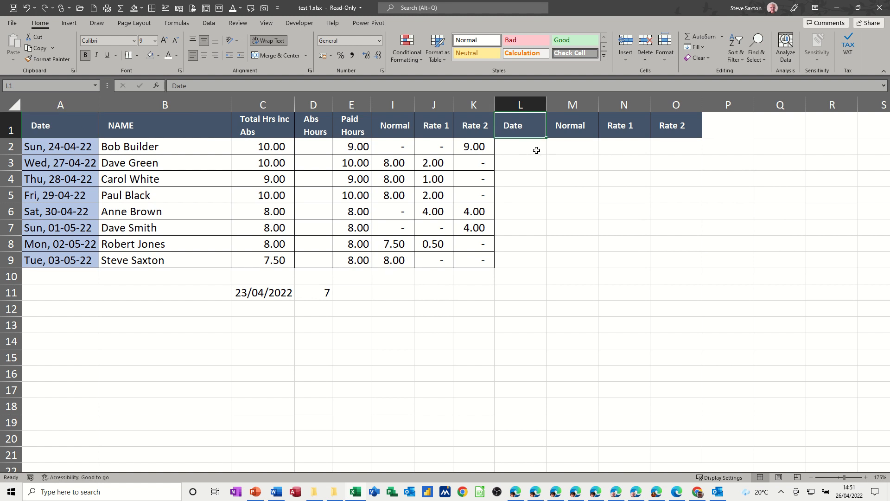
{"action": "left_click", "coordinate": [519, 146]}
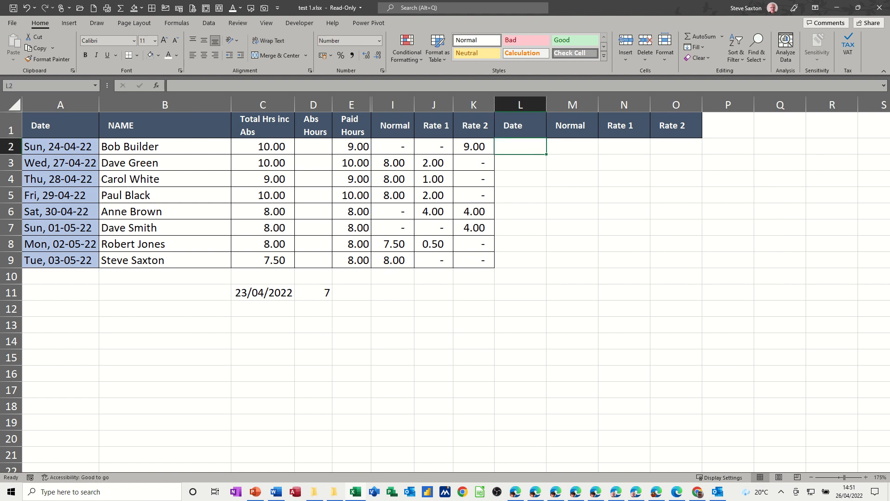
{"action": "type", "text": "26/04/2022"}
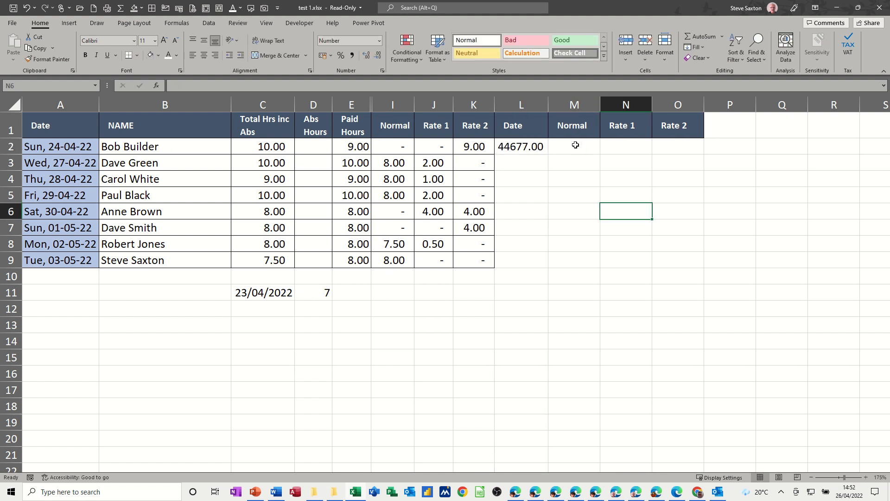
{"action": "left_click", "coordinate": [573, 146]}
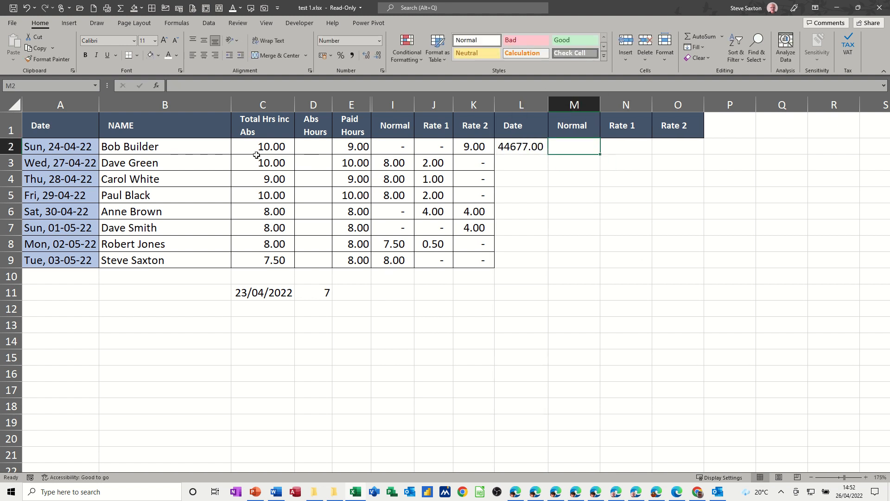
{"action": "left_click", "coordinate": [351, 146]}
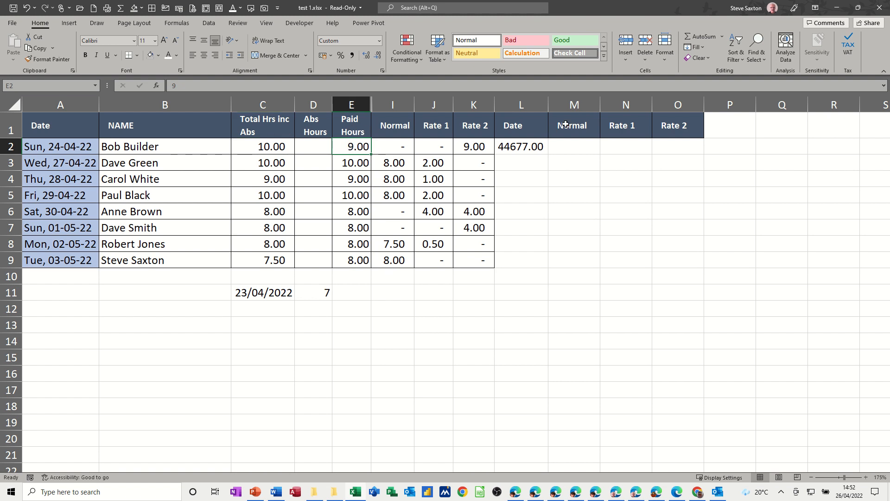
Insert an hrs column before Normal holding 9.00 and format L2 as a date showing Tue, 26-04-22.
{"action": "right_click", "coordinate": [574, 105]}
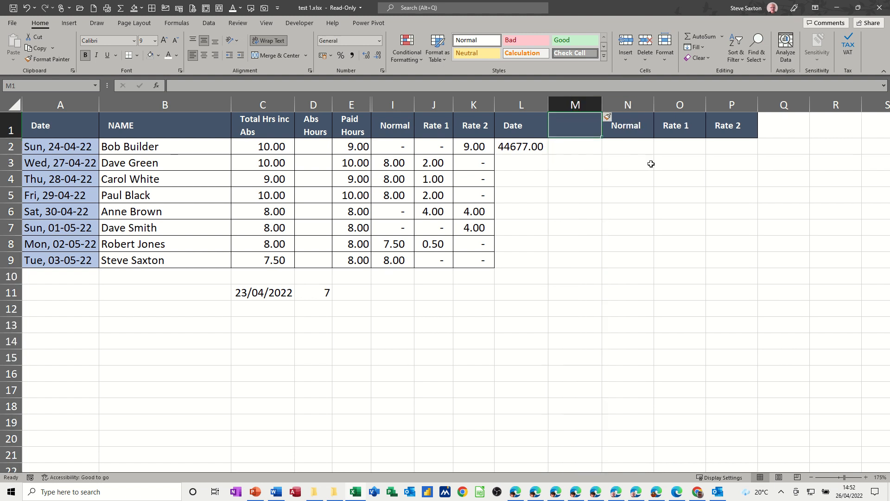
{"action": "type", "text": "hrs"}
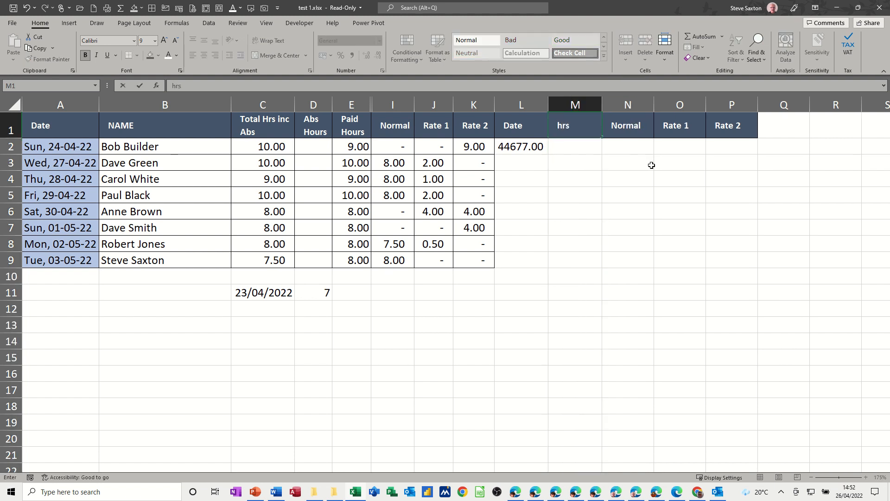
{"action": "left_click", "coordinate": [574, 146]}
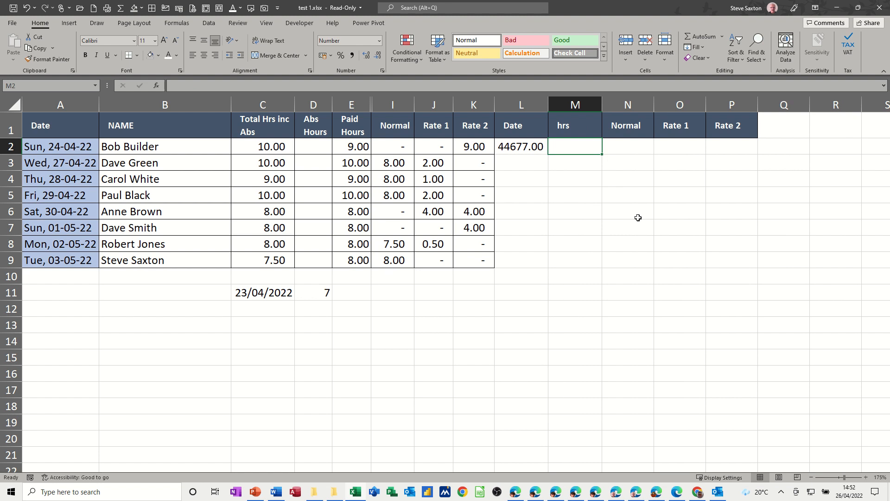
{"action": "type", "text": "9.00"}
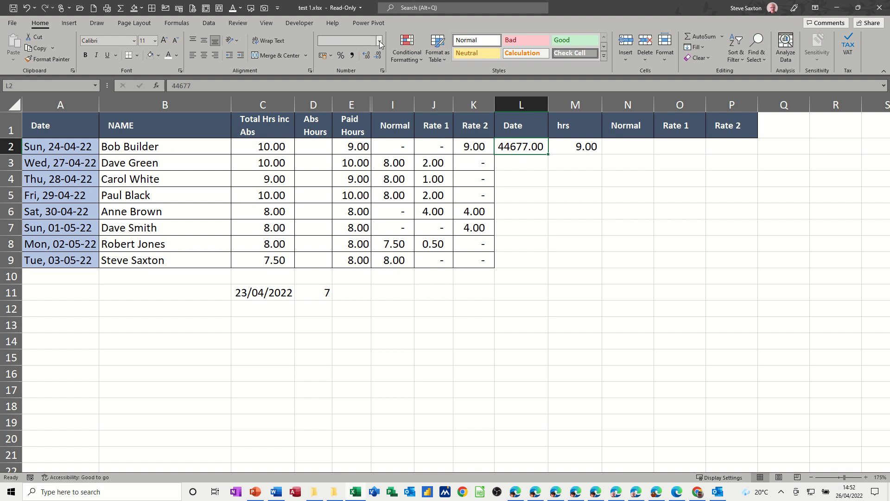
{"action": "left_click", "coordinate": [379, 40]}
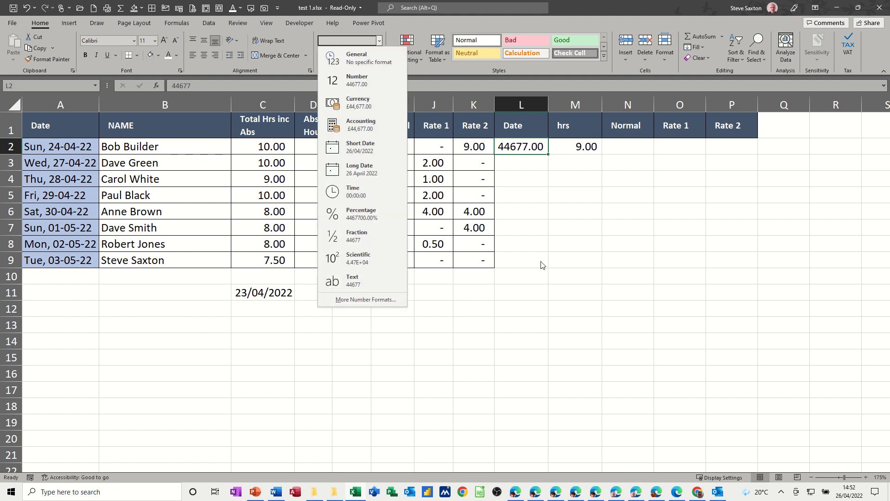
{"action": "left_click", "coordinate": [357, 80]}
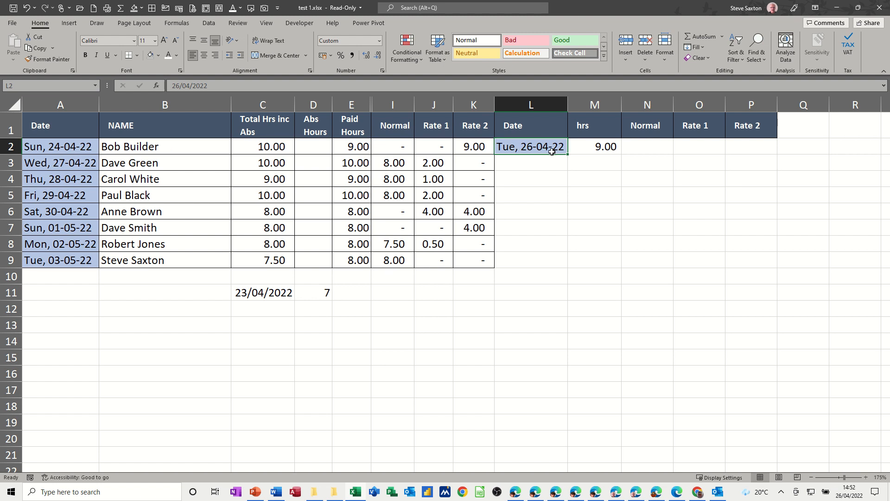
Apply All Borders to the side-table row L2:P2.
{"action": "left_click", "coordinate": [593, 146]}
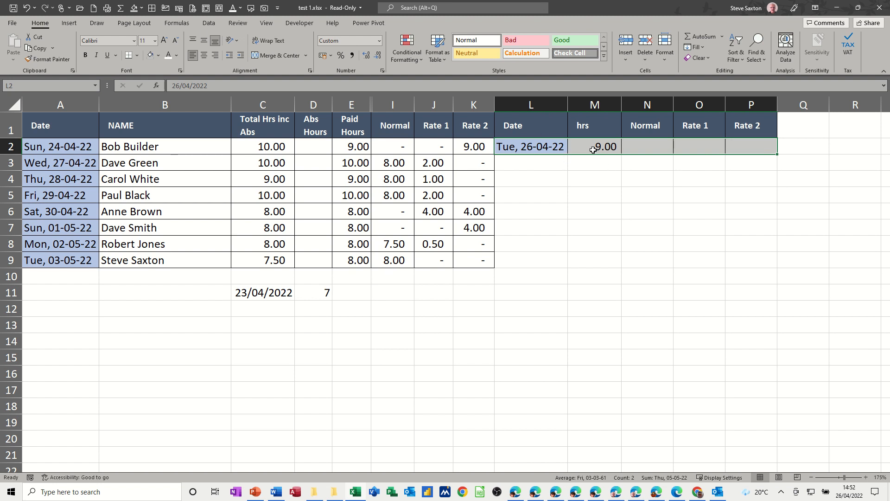
{"action": "left_click", "coordinate": [646, 146]}
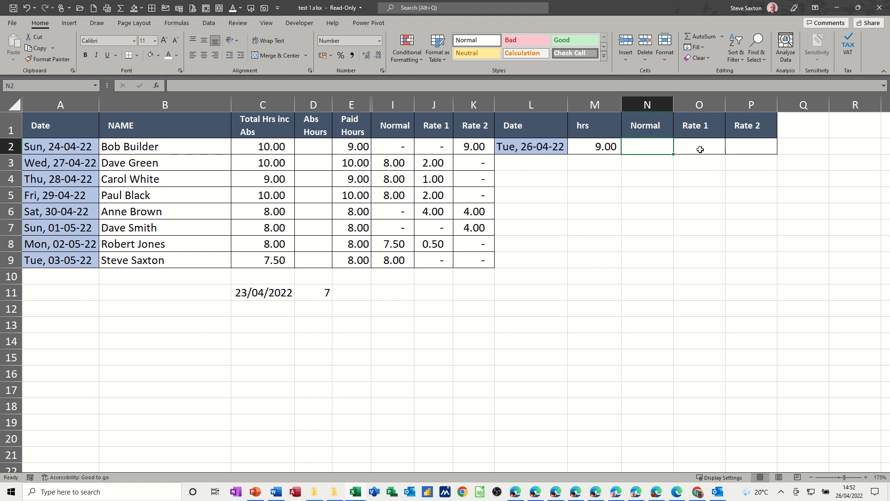
{"action": "mouse_move", "coordinate": [706, 153]}
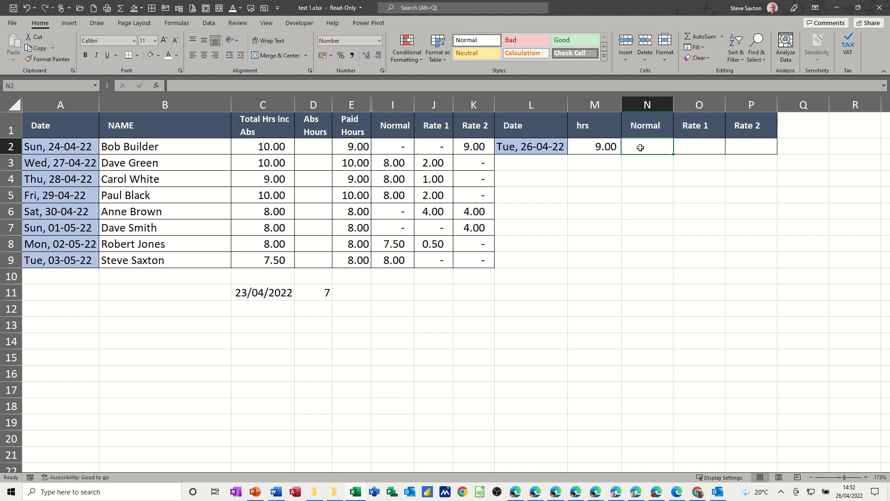
{"action": "left_click", "coordinate": [699, 147]}
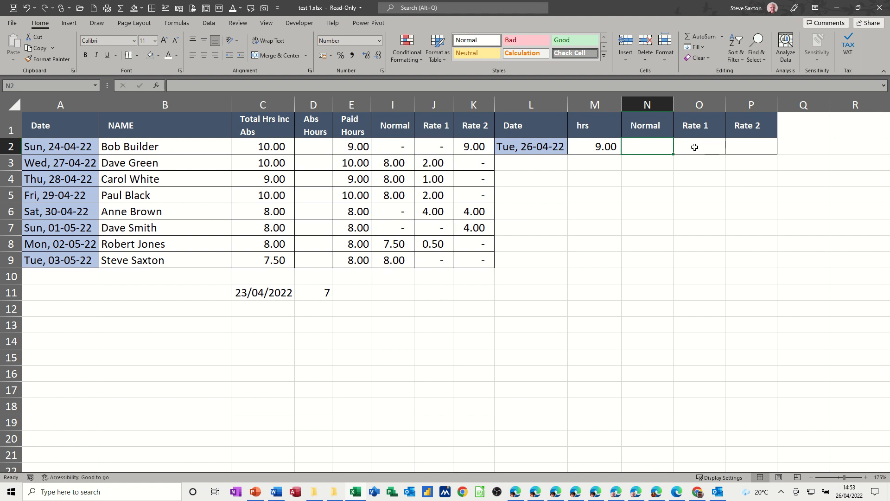
{"action": "mouse_move", "coordinate": [708, 147]}
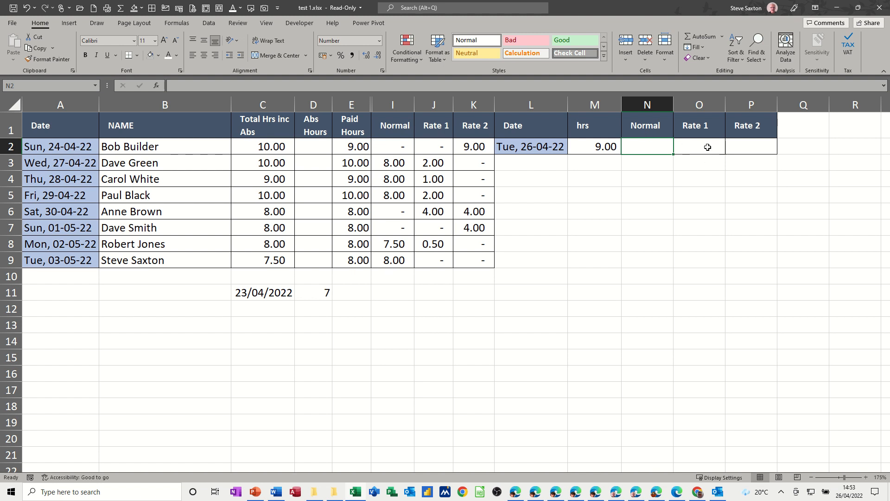
{"action": "mouse_move", "coordinate": [714, 191]}
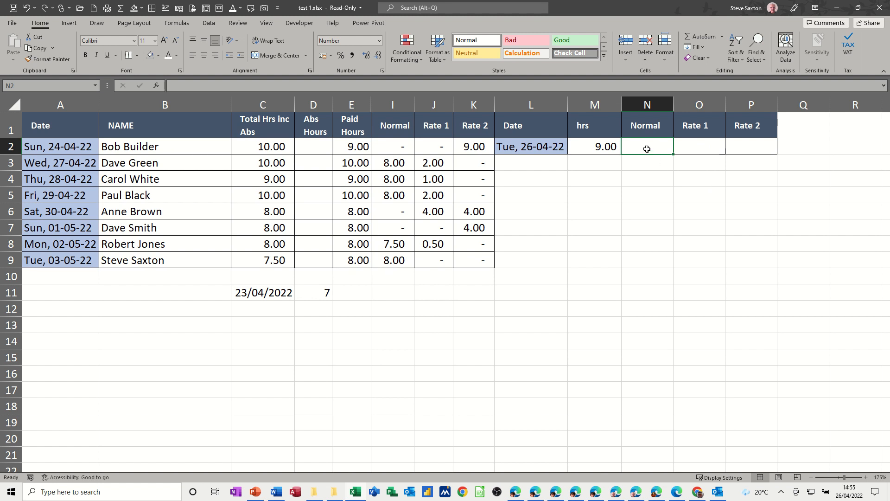
{"action": "mouse_move", "coordinate": [847, 217]}
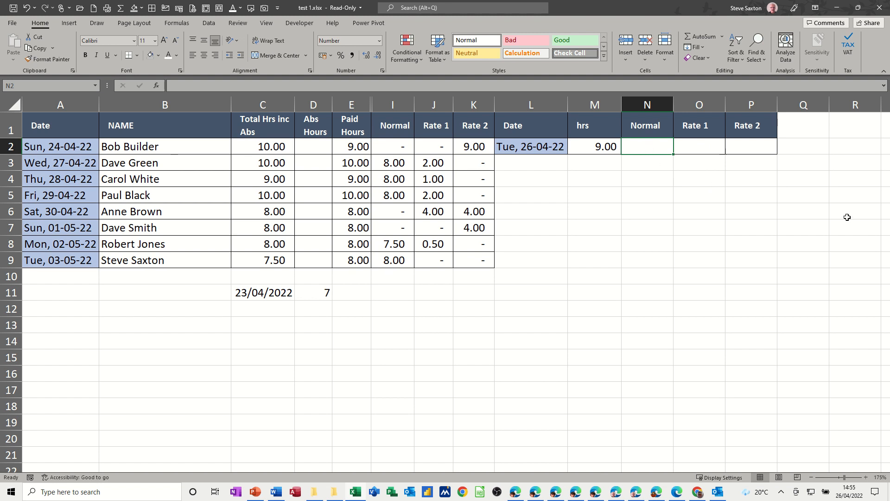
Enter =IF(OR(WEEKDAY(L2)=1,WEEKDAY(L2)=7),0,8) in Normal cell N2, returning 8.00.
{"action": "type", "text": "="}
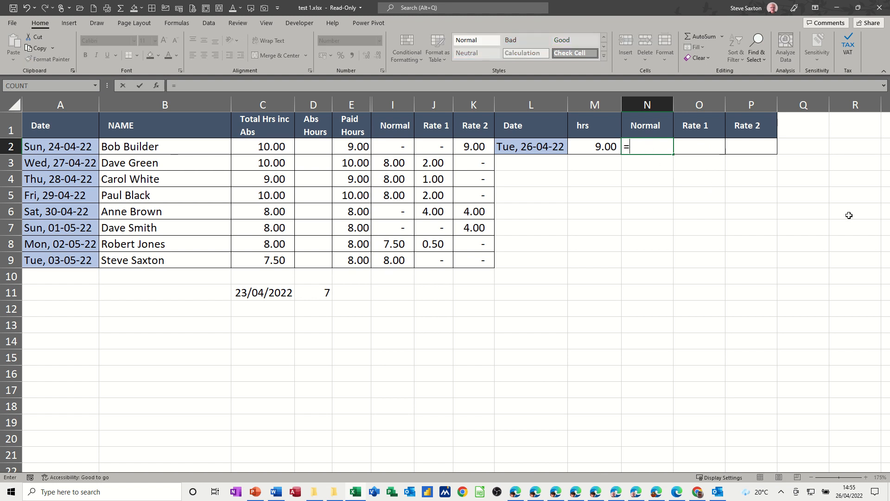
{"action": "type", "text": "if(o"}
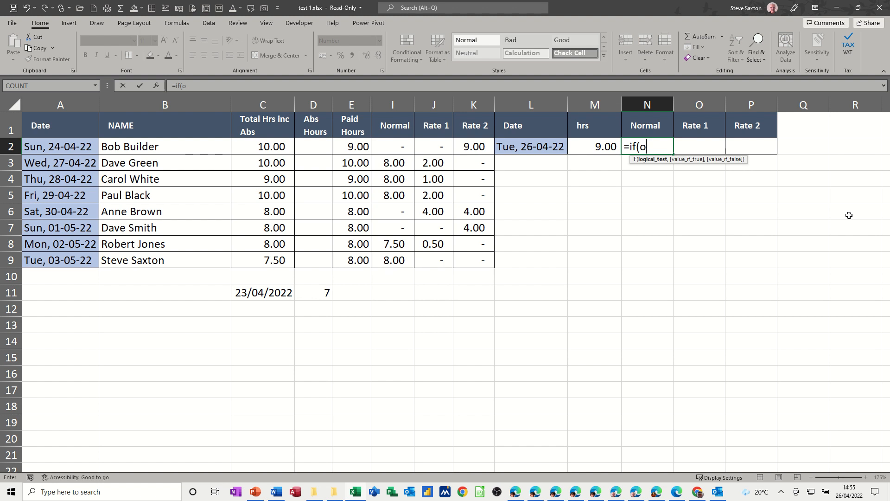
{"action": "type", "text": "r(weekday("}
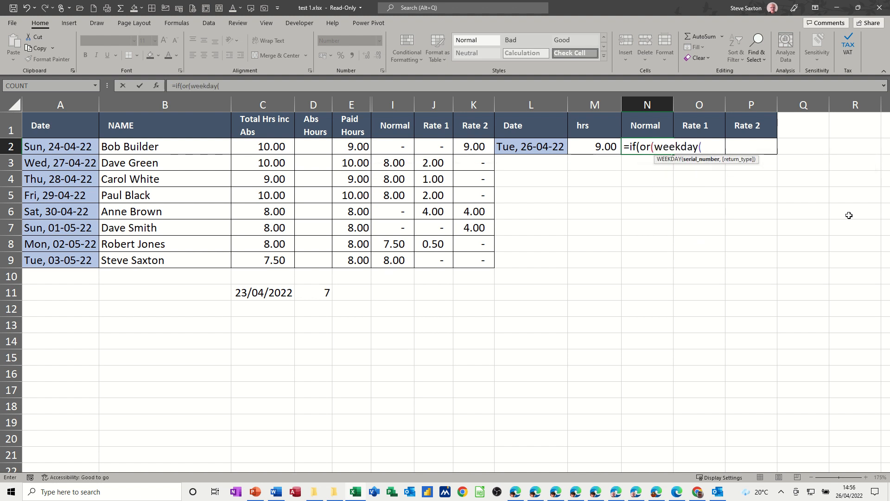
{"action": "left_click", "coordinate": [531, 146]}
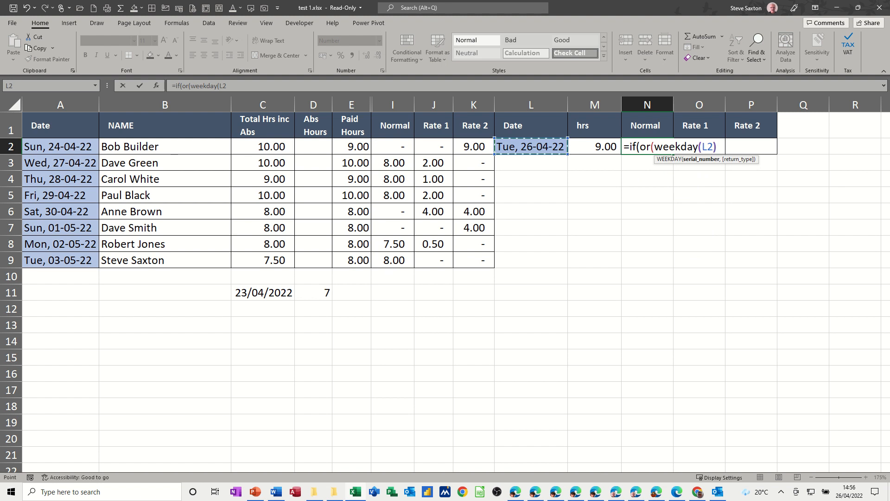
{"action": "type", "text": ")=1"}
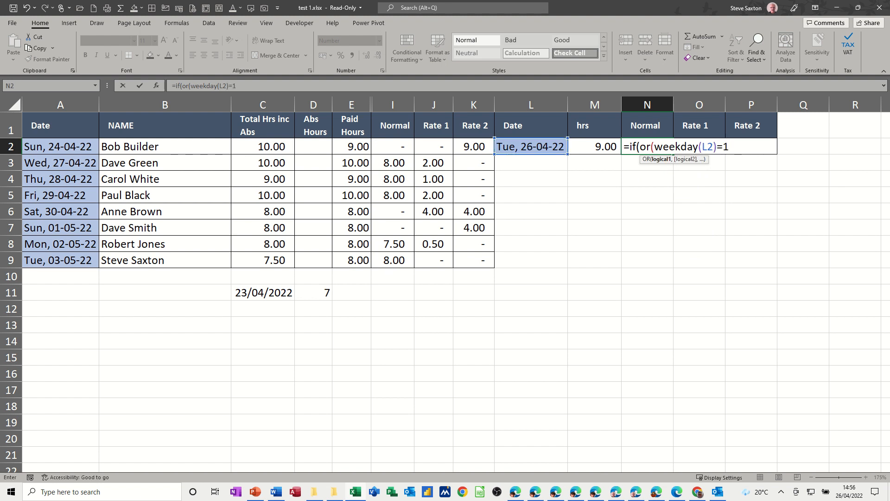
{"action": "type", "text": ",w"}
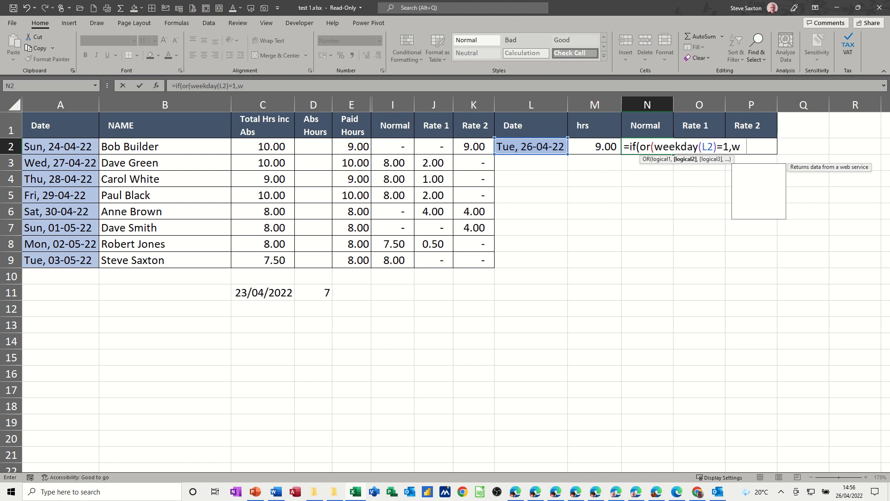
{"action": "type", "text": "eekday(L2"}
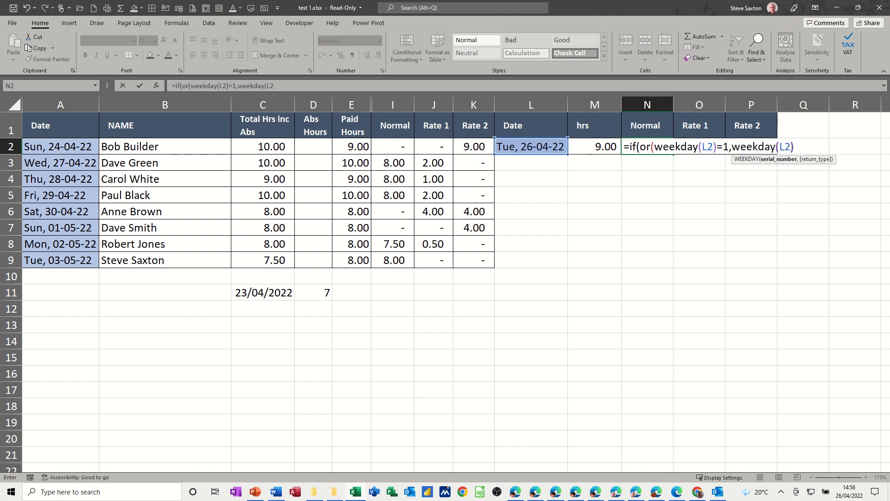
{"action": "type", "text": ")=7)"}
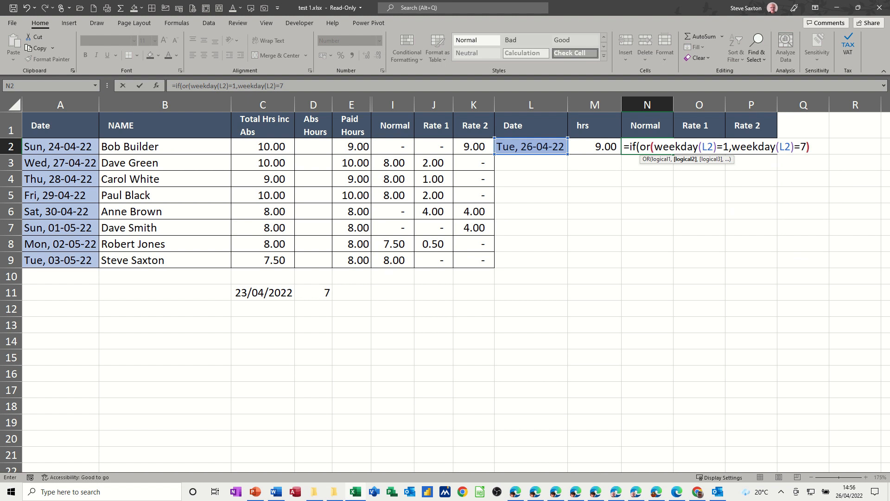
{"action": "type", "text": ","}
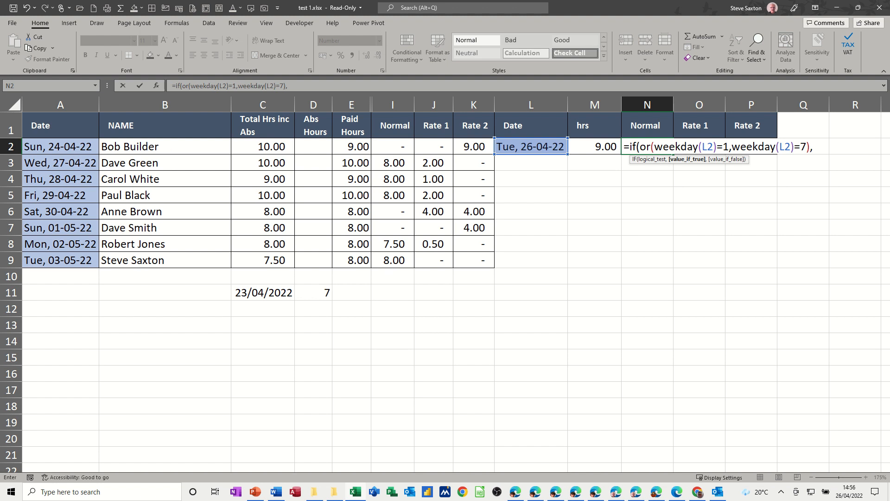
{"action": "type", "text": "0"}
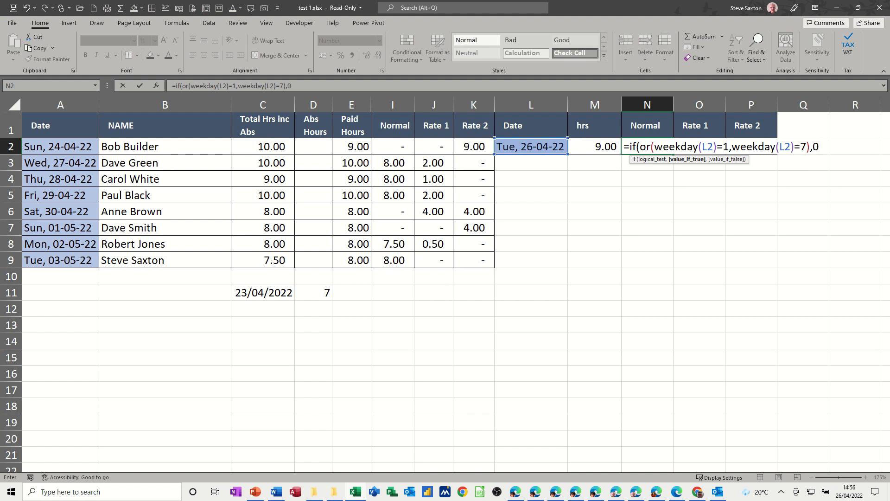
{"action": "type", "text": ","}
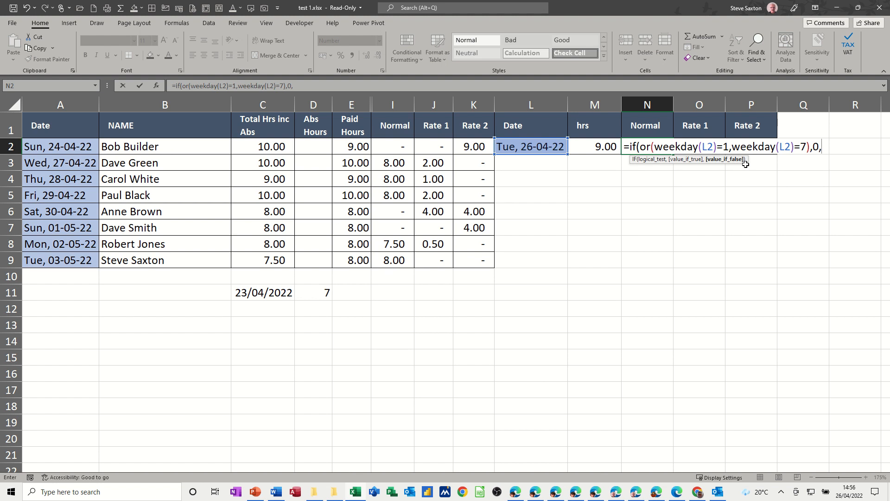
{"action": "type", "text": "8)"}
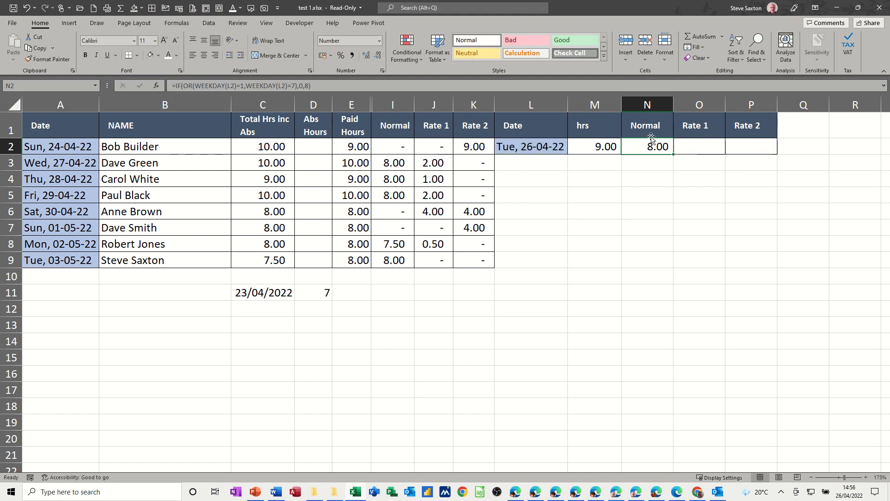
{"action": "mouse_move", "coordinate": [628, 144]}
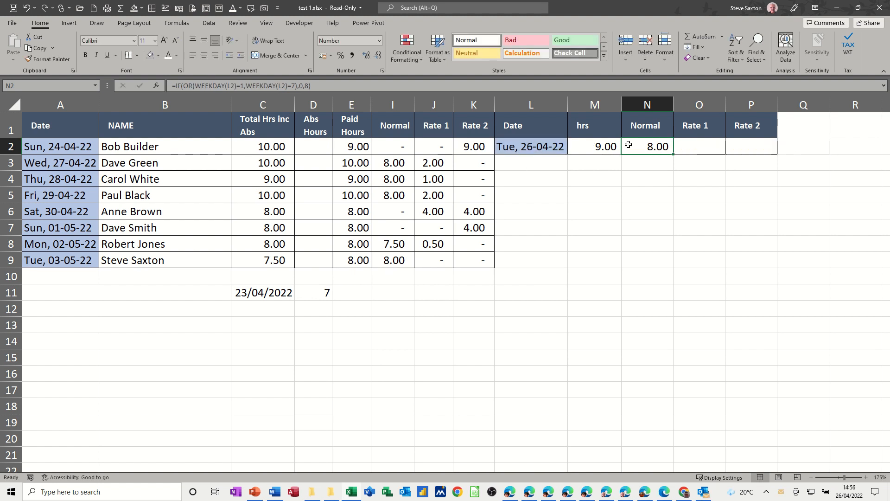
Move to the Rate 1 cell O2 with the older nested IF formula pasted in row 5 for reference.
{"action": "left_click", "coordinate": [700, 146]}
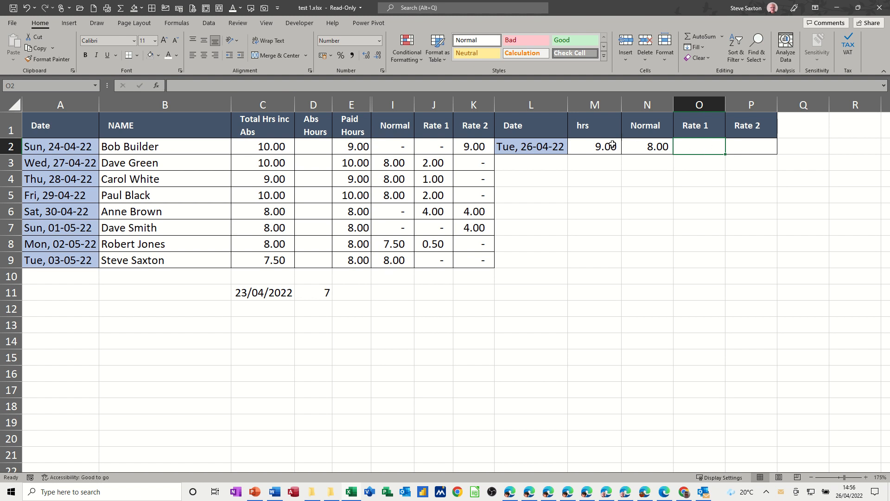
{"action": "mouse_move", "coordinate": [637, 150]}
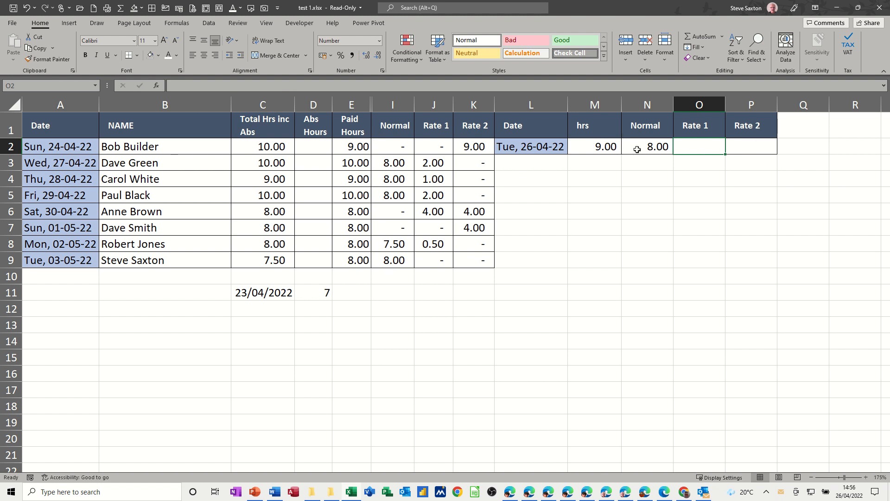
{"action": "mouse_move", "coordinate": [626, 147]}
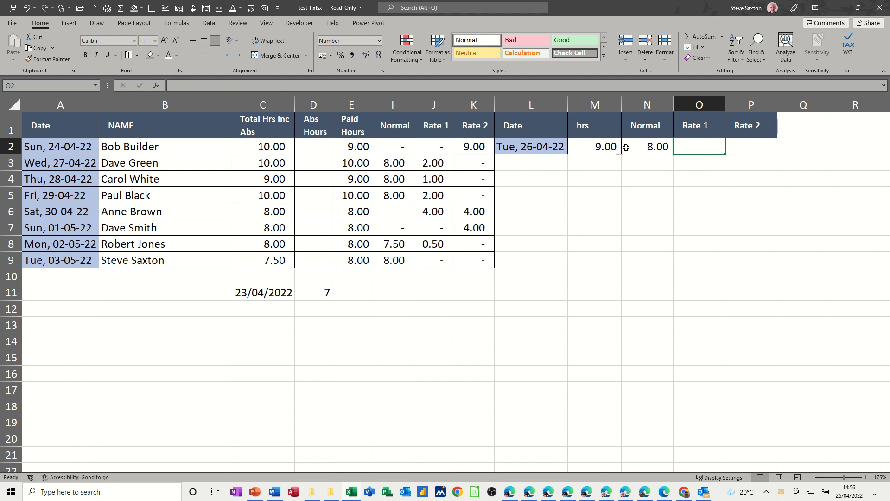
{"action": "mouse_move", "coordinate": [637, 158]}
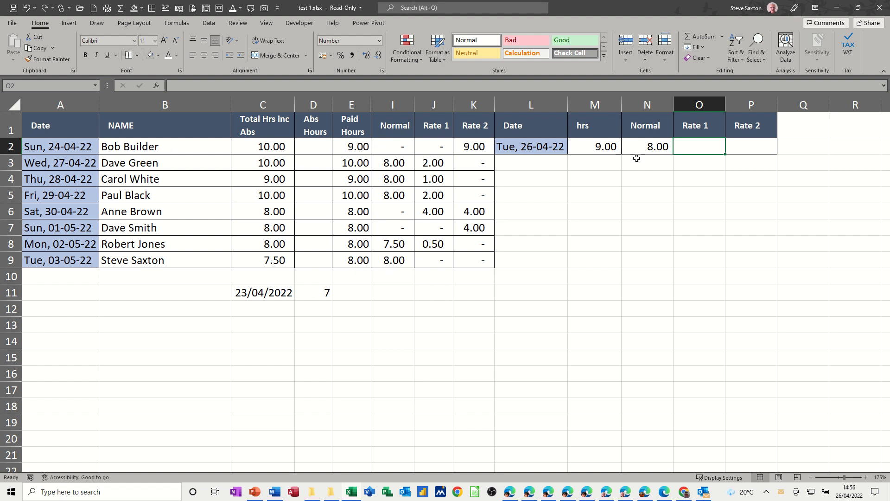
{"action": "mouse_move", "coordinate": [699, 148]}
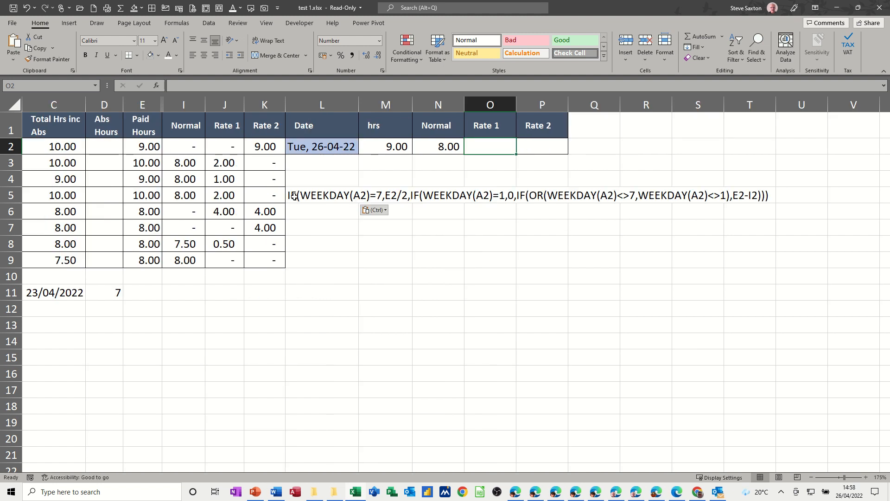
{"action": "mouse_move", "coordinate": [443, 201]}
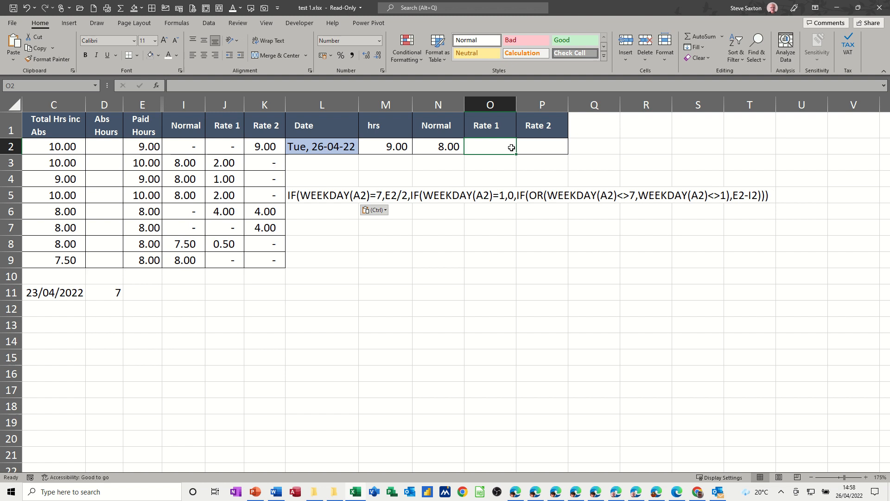
{"action": "mouse_move", "coordinate": [408, 151]}
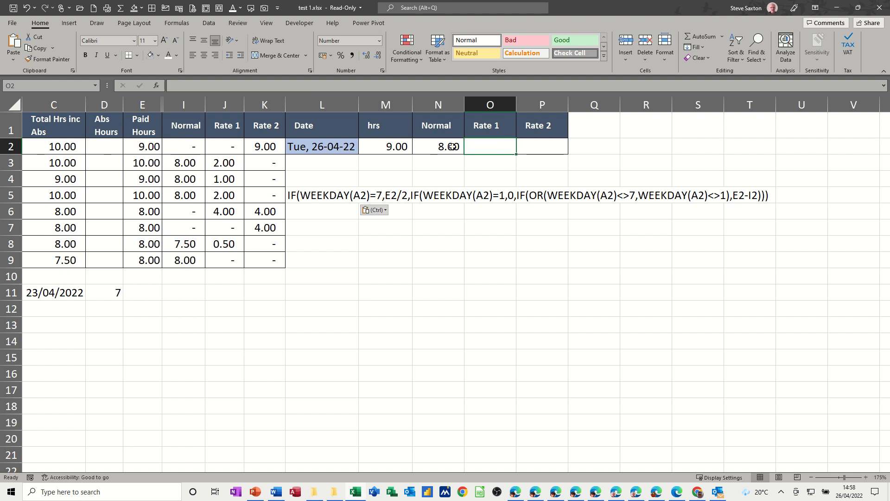
{"action": "mouse_move", "coordinate": [437, 146]}
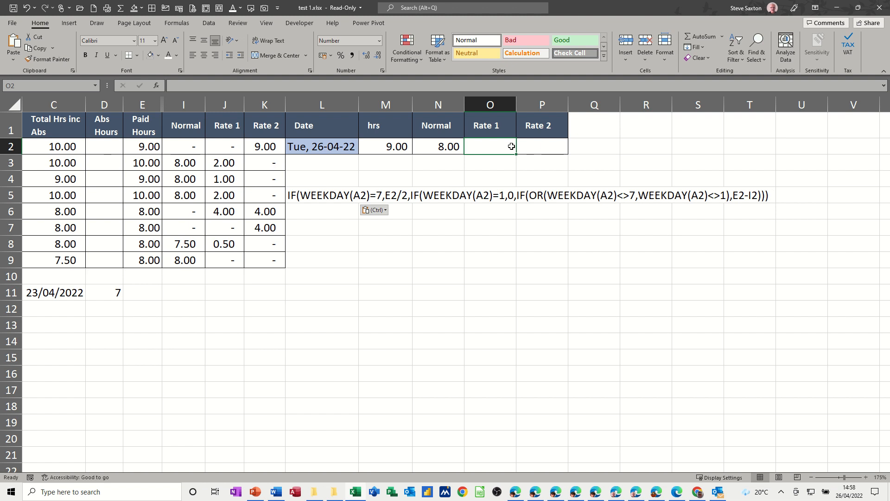
{"action": "mouse_move", "coordinate": [484, 149]}
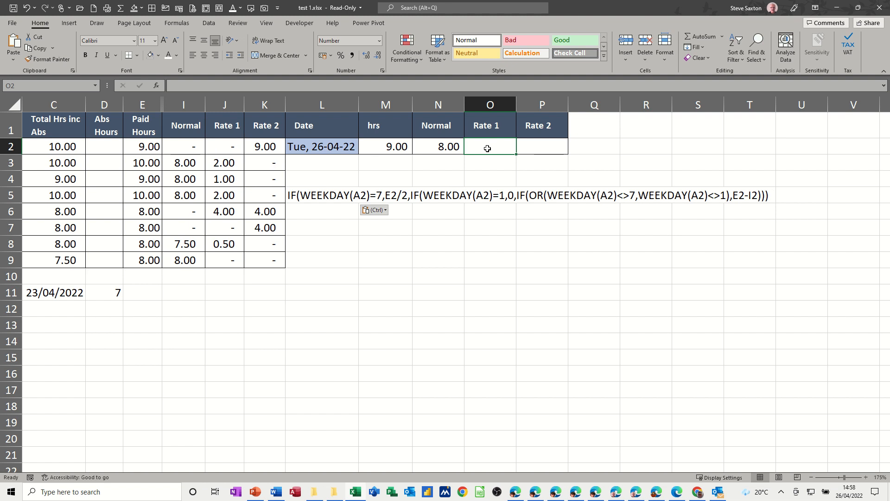
Begin the Rate 1 formula in O2 with =IF(WEEKDAY(L2)=7,M2/2, halving hours on Saturday.
{"action": "type", "text": "=if("}
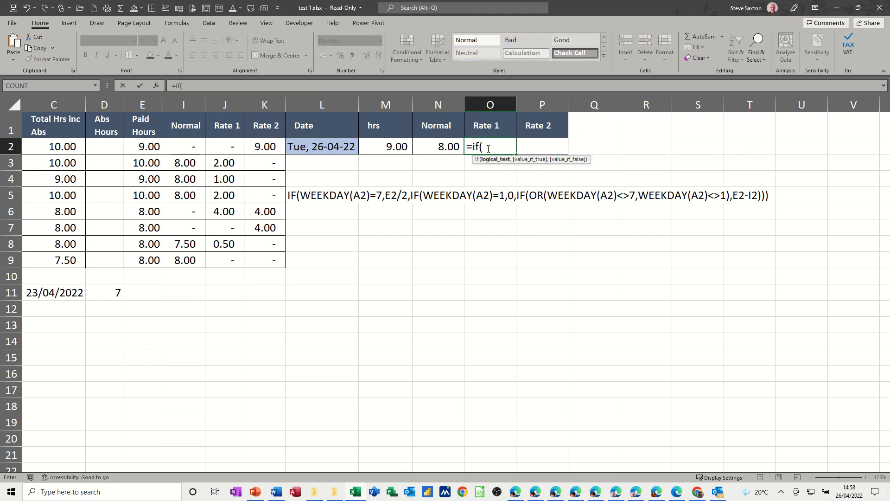
{"action": "type", "text": "wee"}
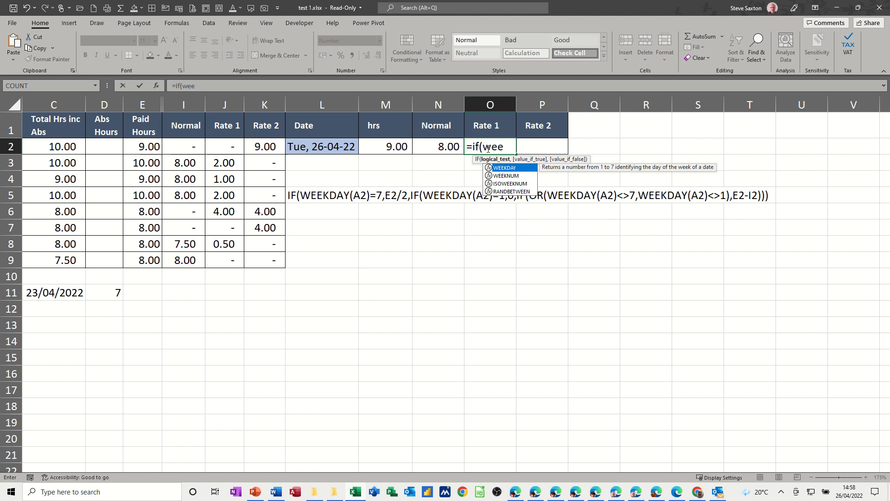
{"action": "type", "text": "kday"}
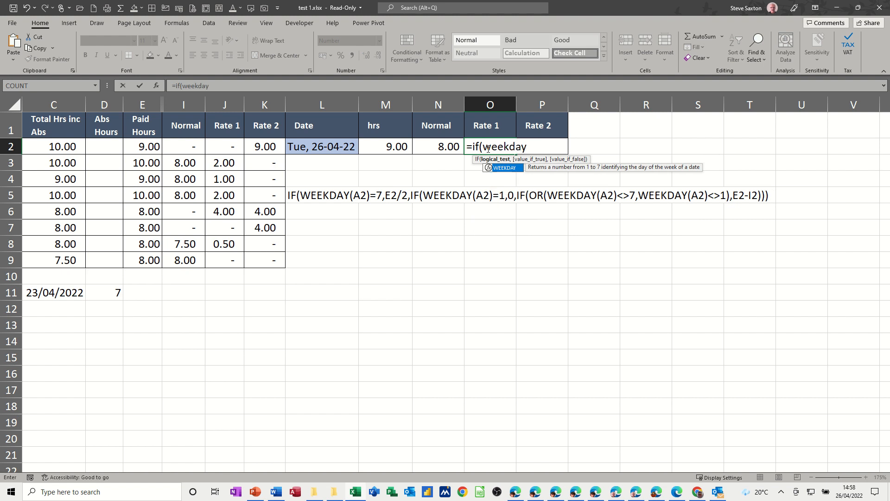
{"action": "type", "text": "("}
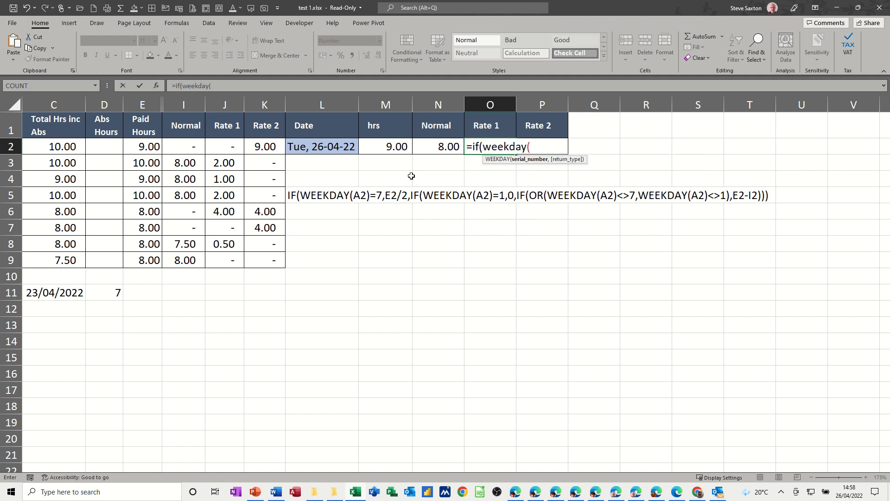
{"action": "left_click", "coordinate": [321, 145]}
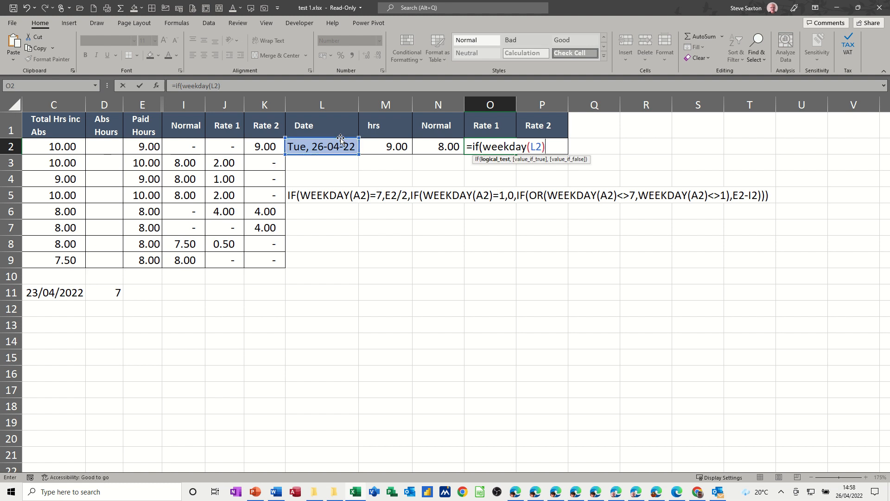
{"action": "type", "text": "="}
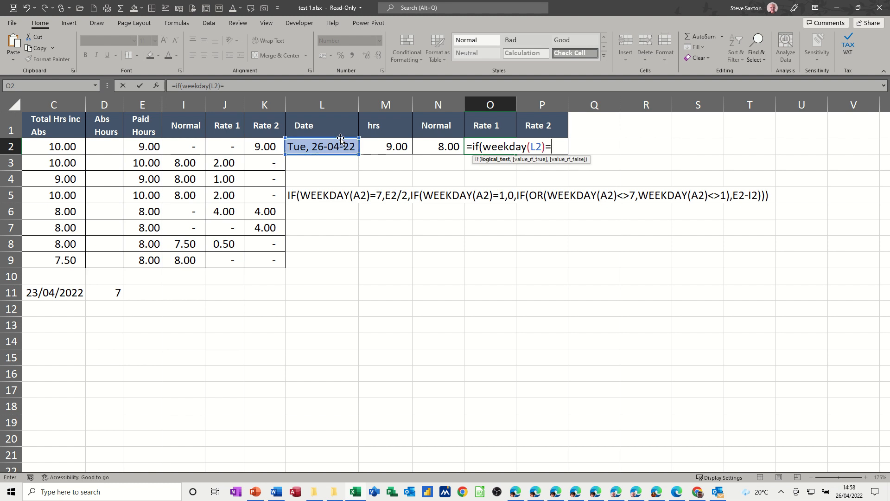
{"action": "type", "text": "7,"}
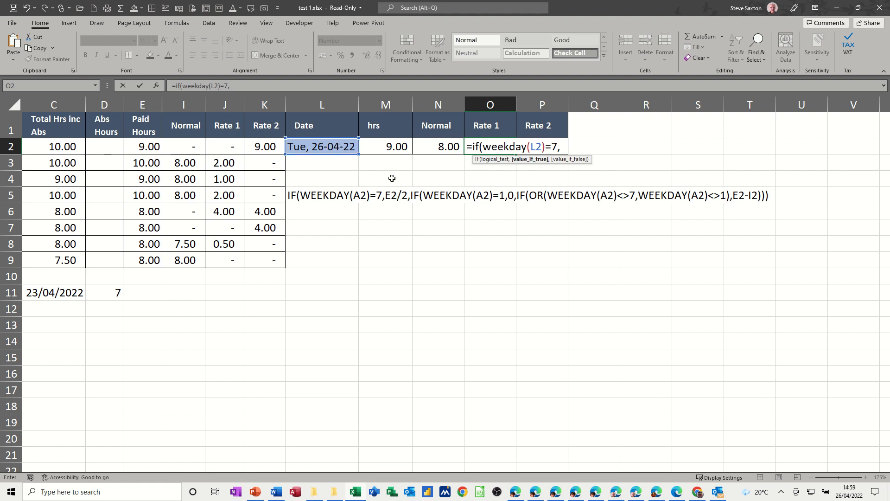
{"action": "mouse_move", "coordinate": [386, 168]}
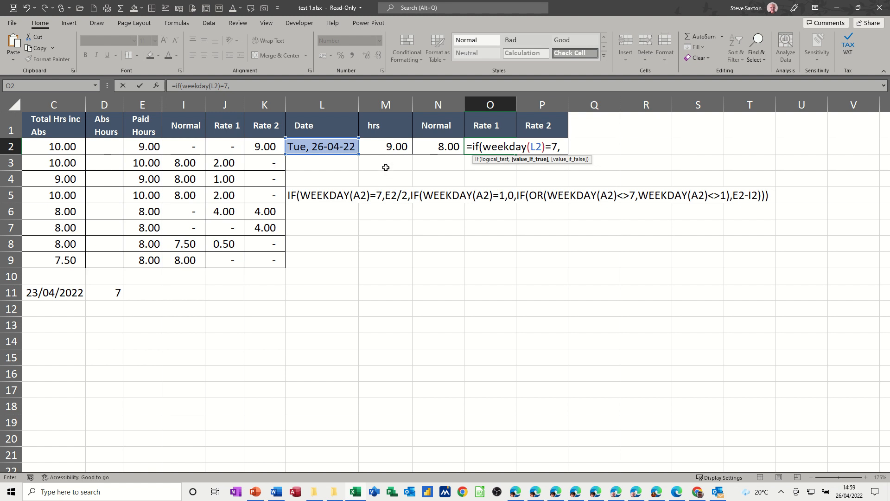
{"action": "left_click", "coordinate": [385, 147]}
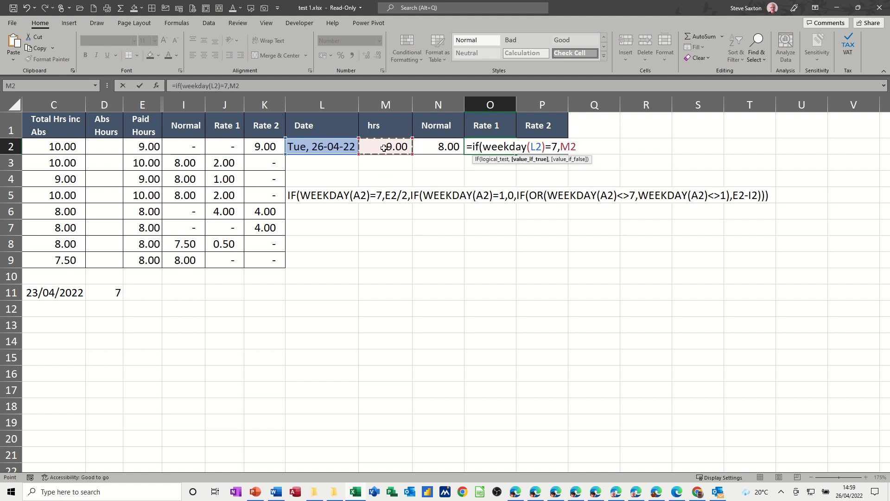
{"action": "type", "text": "/"}
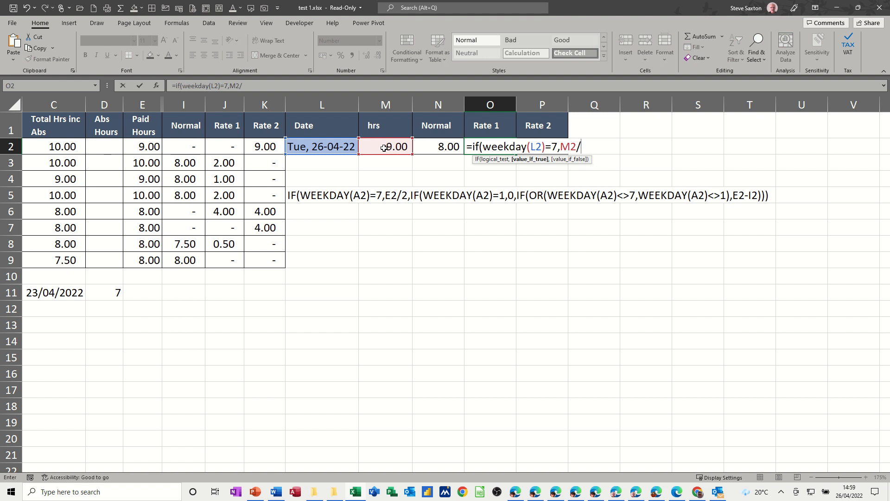
{"action": "type", "text": "2"}
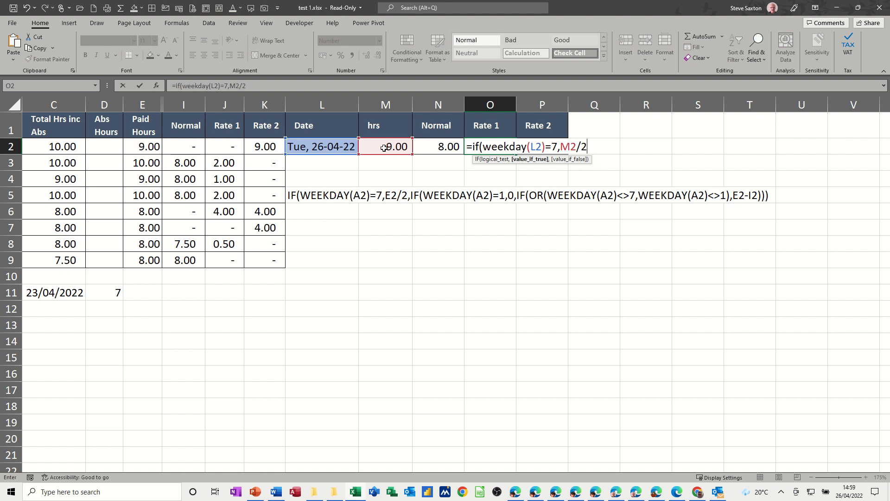
{"action": "type", "text": ","}
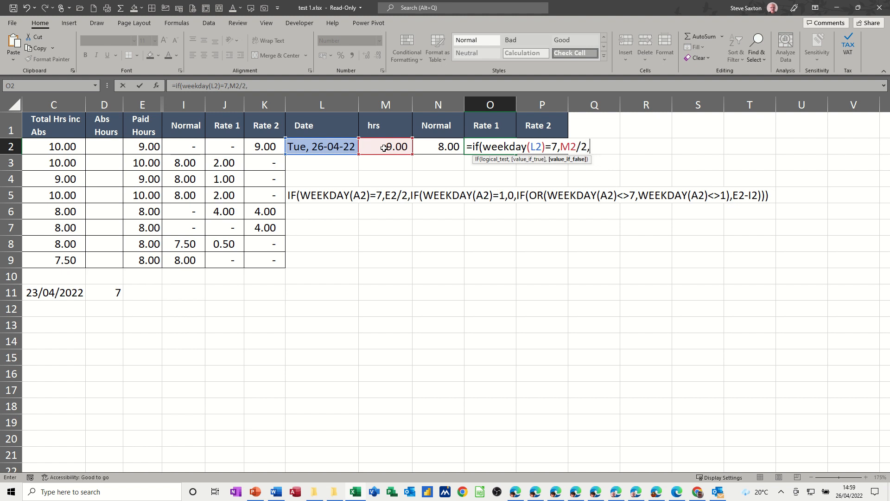
Nest IF(WEEKDAY(L2)=1,0 so Sunday gives zero Rate 1 hours.
{"action": "type", "text": "if("}
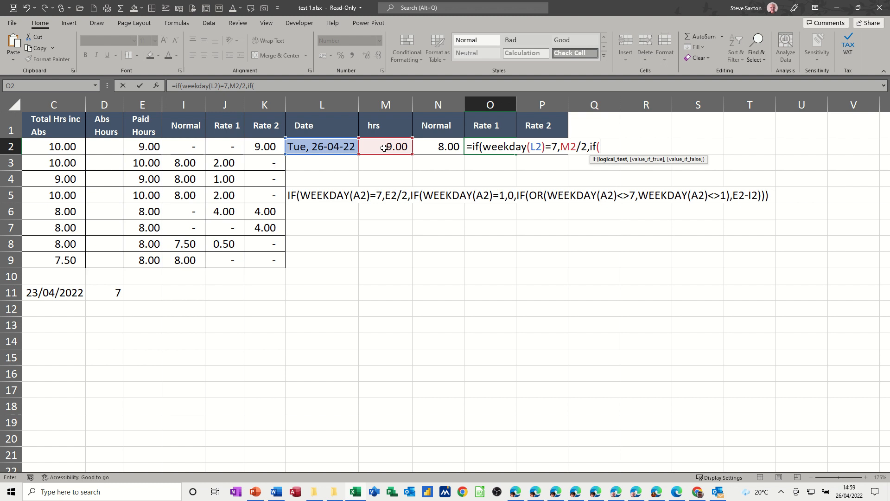
{"action": "type", "text": "weekday(L2"}
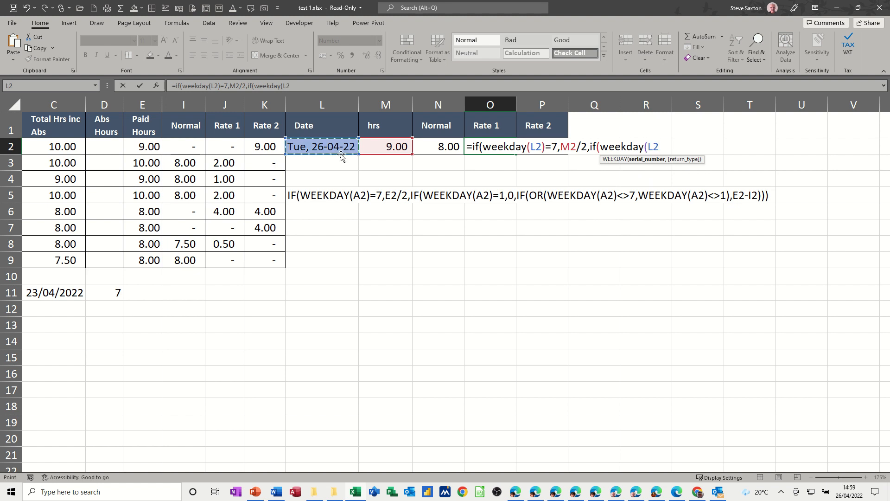
{"action": "mouse_move", "coordinate": [361, 168]}
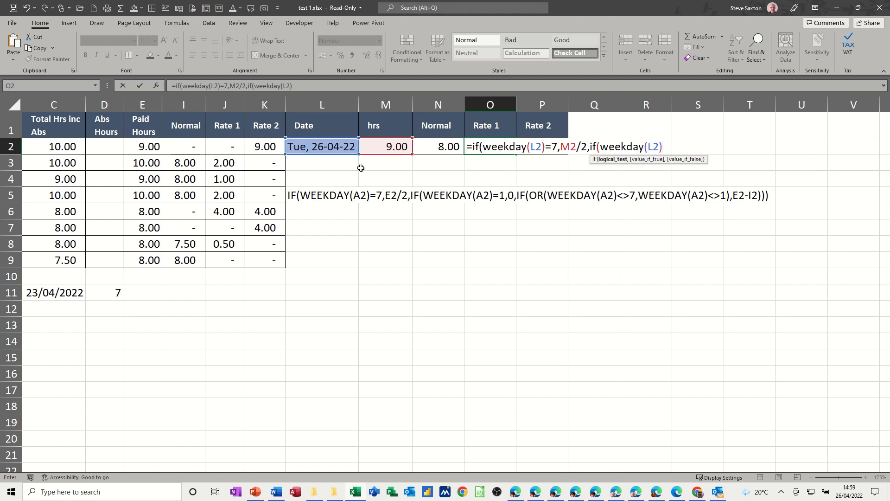
{"action": "type", "text": "="}
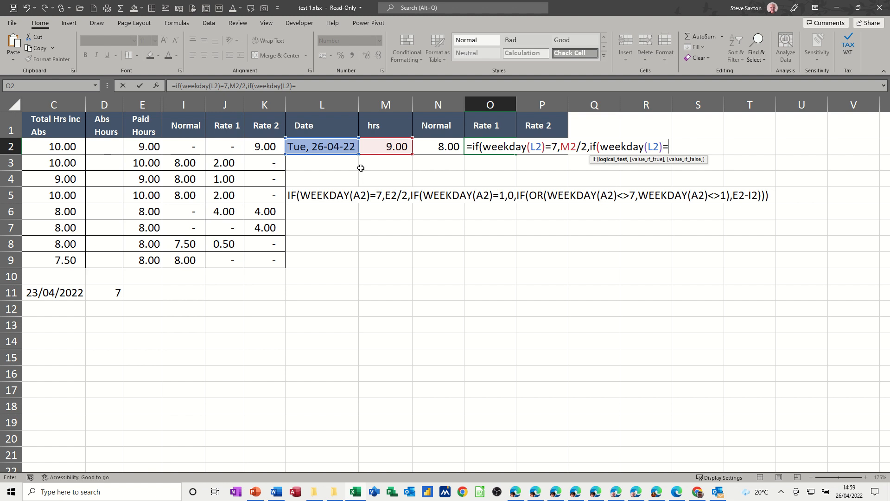
{"action": "type", "text": "1,"}
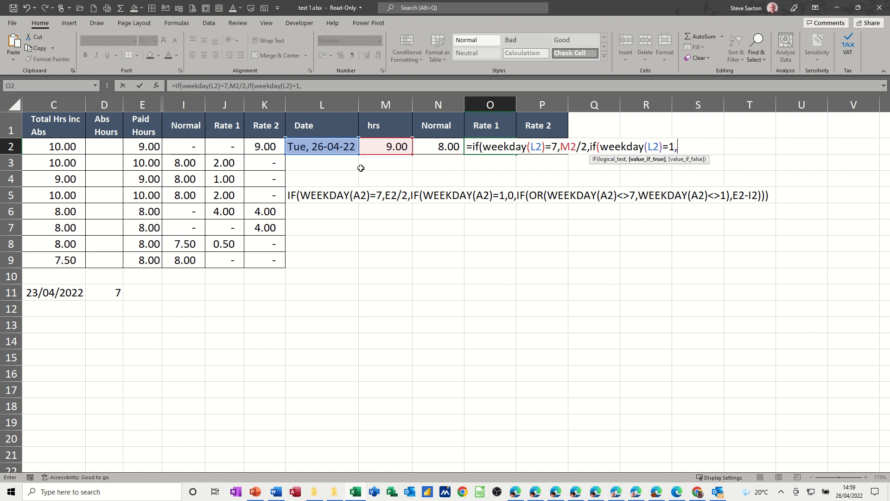
{"action": "type", "text": "0"}
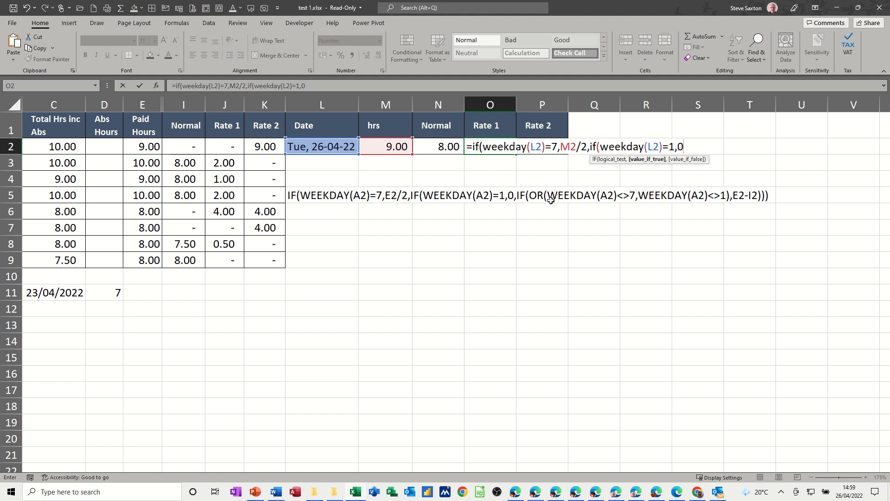
{"action": "mouse_move", "coordinate": [692, 209]}
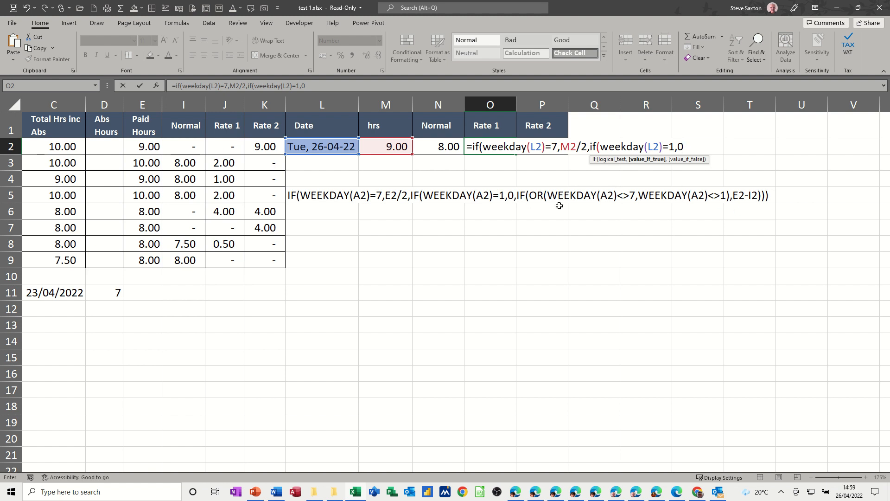
Finish with IF(OR(WEEKDAY(L2)<>7,WEEKDAY(L2<>1),M2-N2))) and confirm, which Excel flags as faulty.
{"action": "type", "text": "if("}
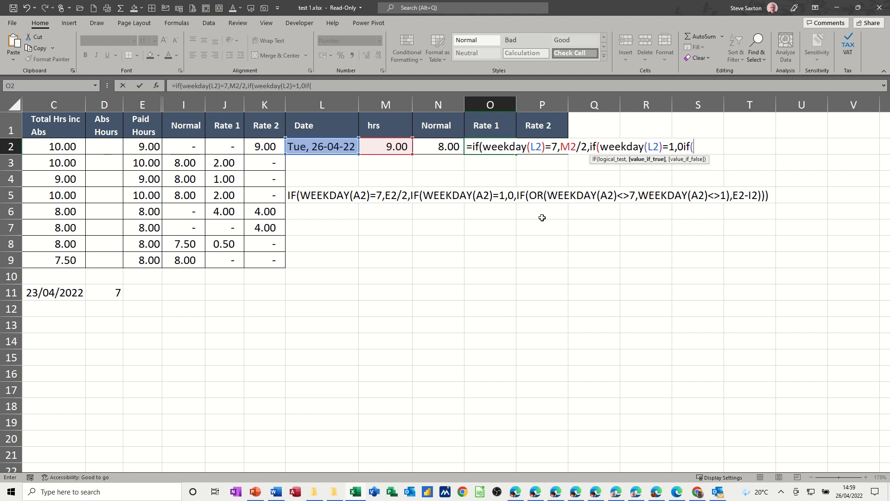
{"action": "type", "text": "or("}
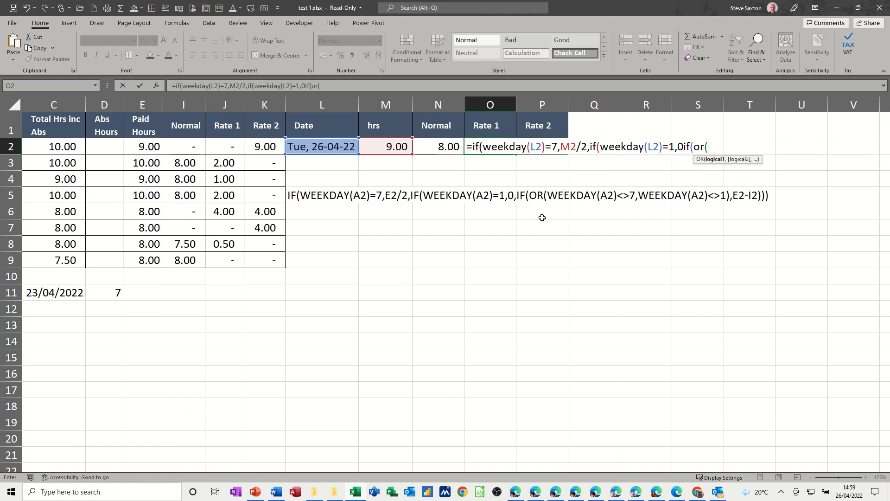
{"action": "type", "text": "weekday("}
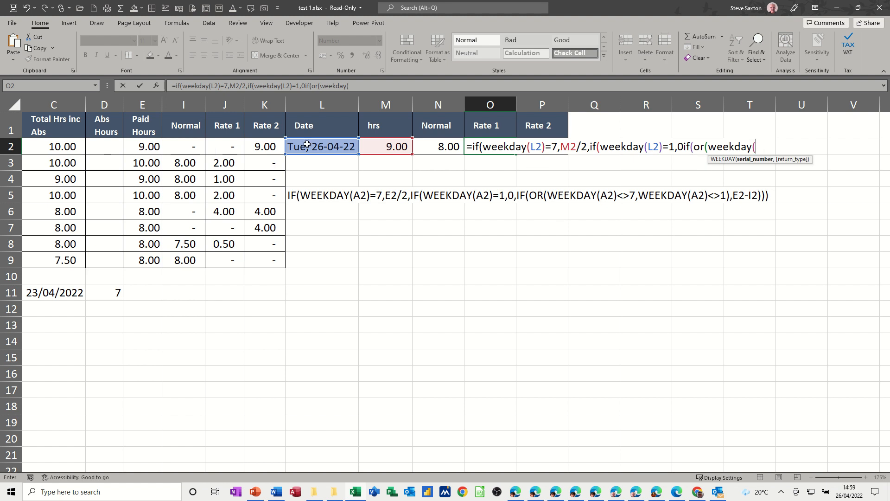
{"action": "left_click", "coordinate": [322, 146]}
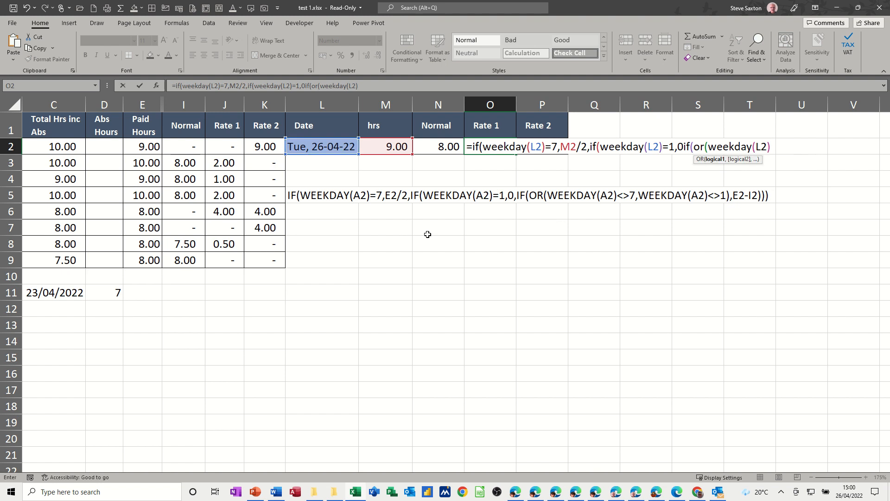
{"action": "type", "text": "<>"}
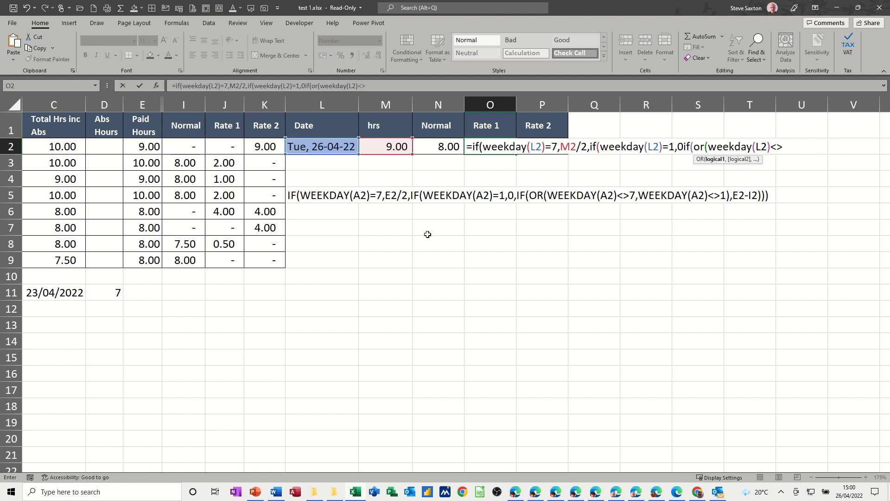
{"action": "type", "text": "7"}
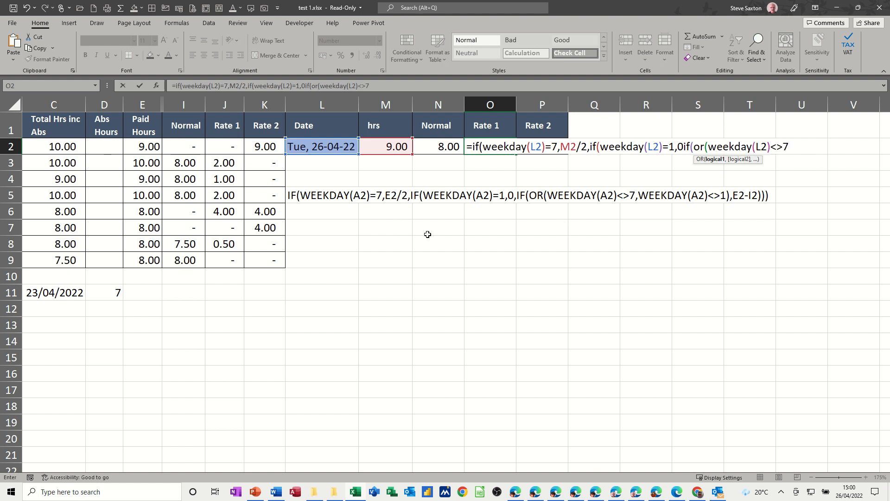
{"action": "type", "text": ",weekday("}
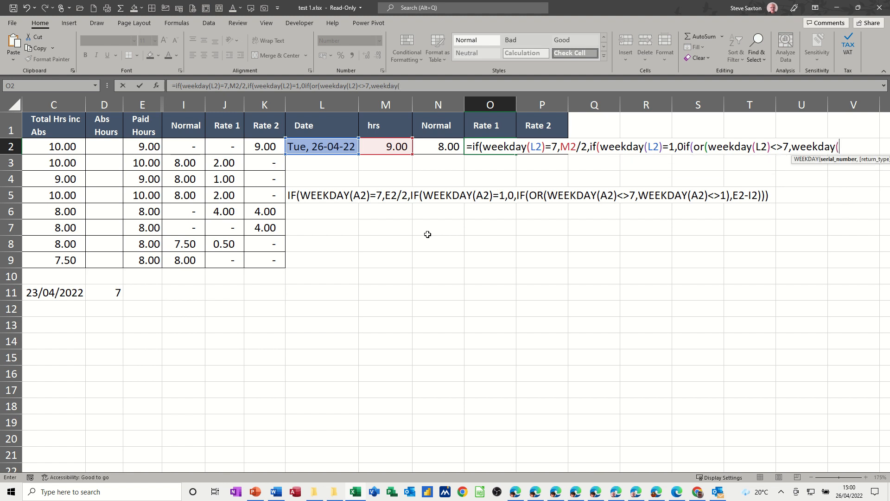
{"action": "type", "text": "L2"}
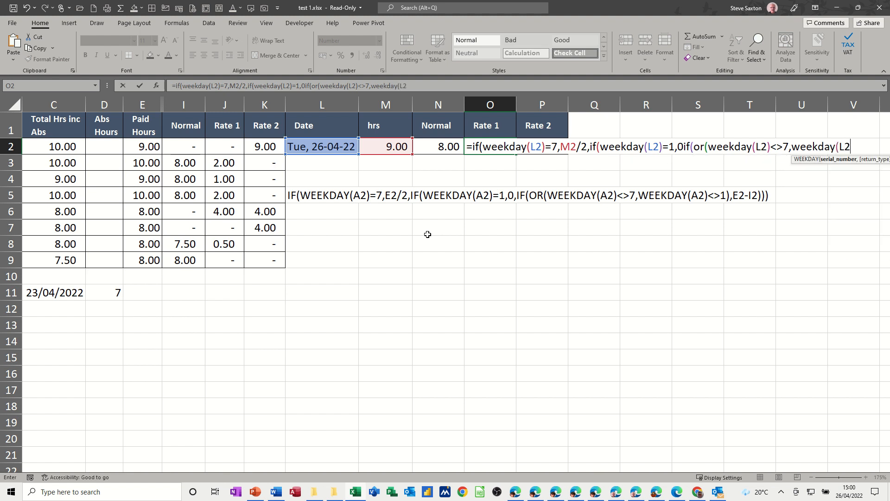
{"action": "type", "text": "<>"}
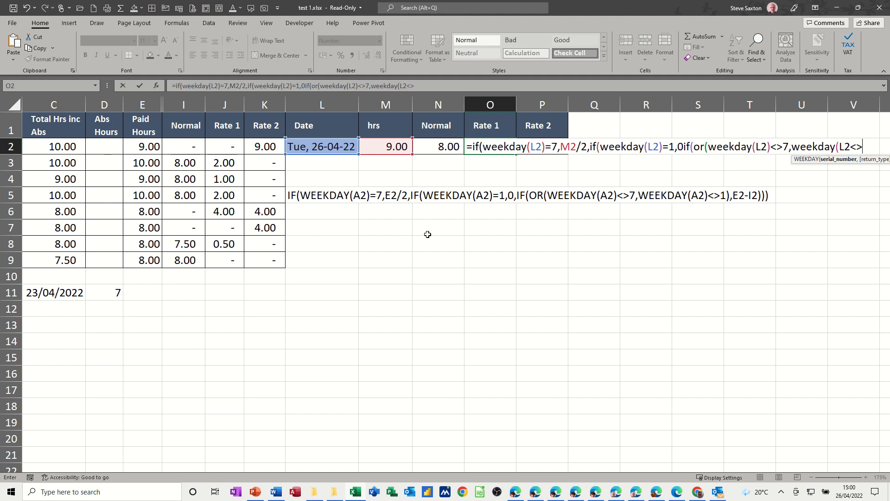
{"action": "type", "text": "1)"}
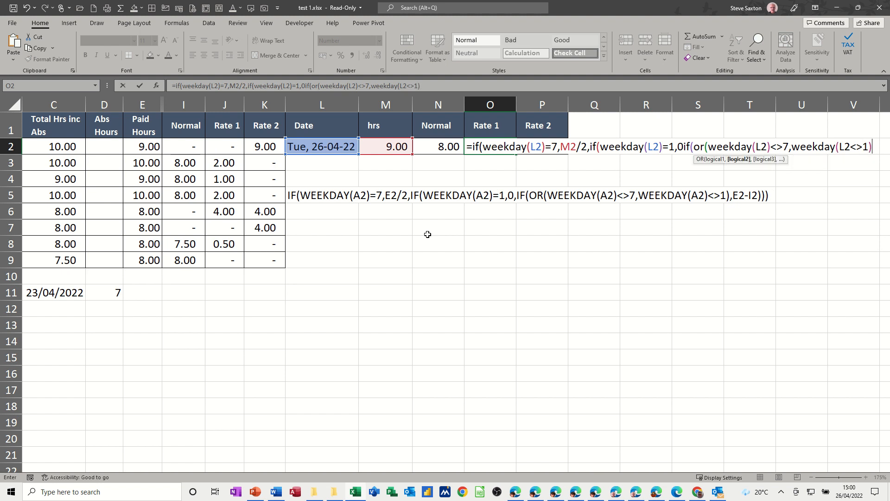
{"action": "type", "text": ",M2-N2"}
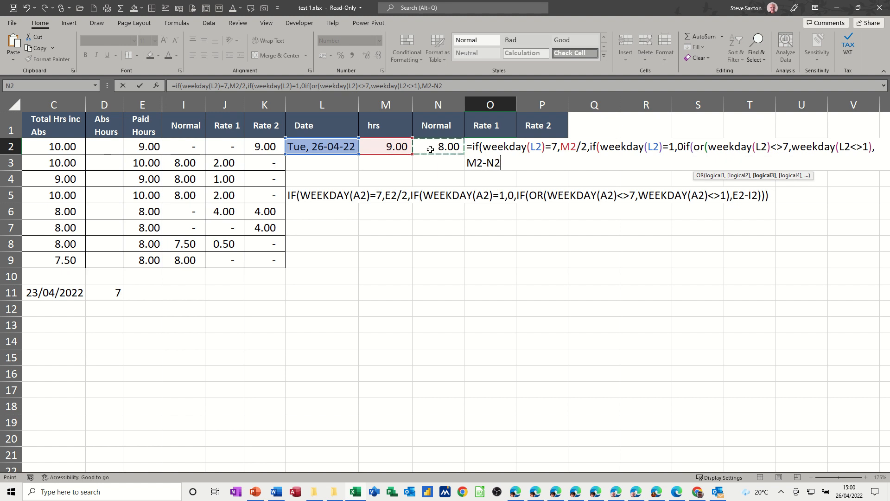
{"action": "mouse_move", "coordinate": [715, 197]}
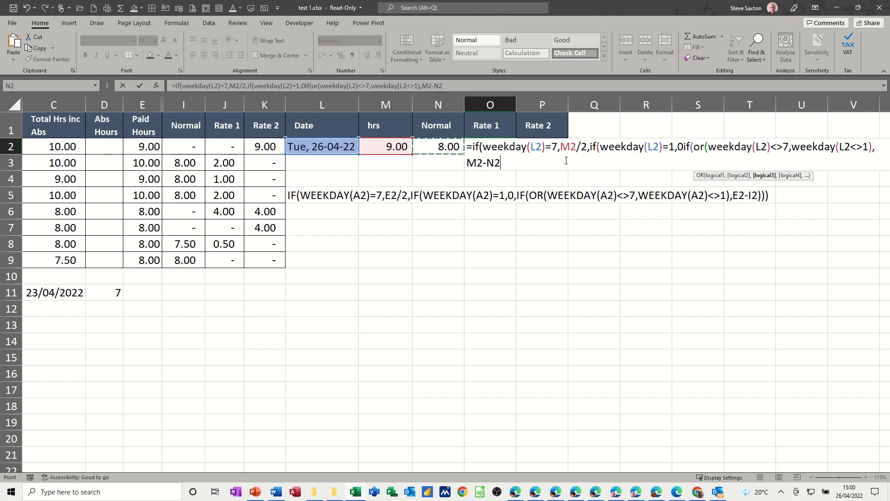
{"action": "type", "text": ")))"}
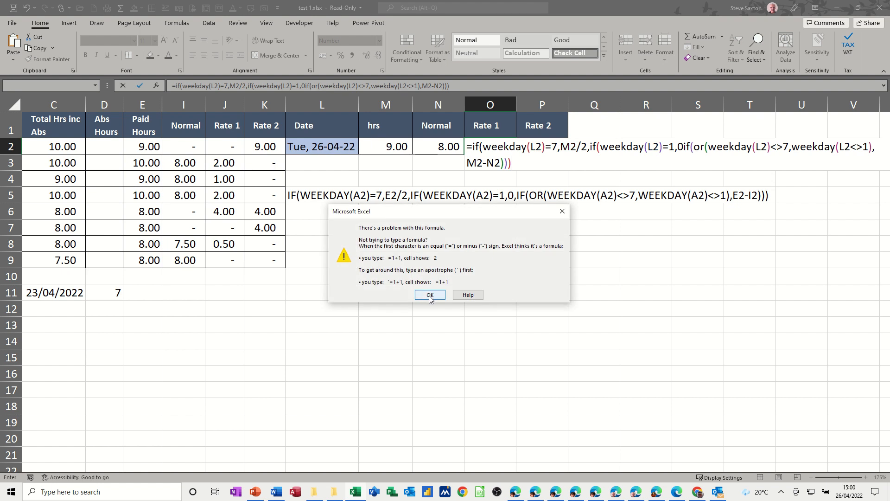
Dismiss the formula warning so the Rate 1 formula in O2 can be corrected to show 1.00.
{"action": "left_click", "coordinate": [429, 295]}
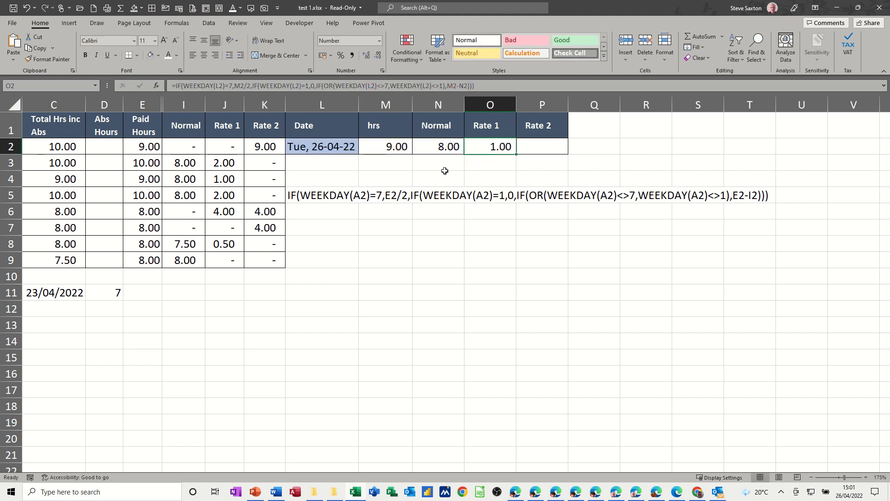
{"action": "mouse_move", "coordinate": [388, 145]}
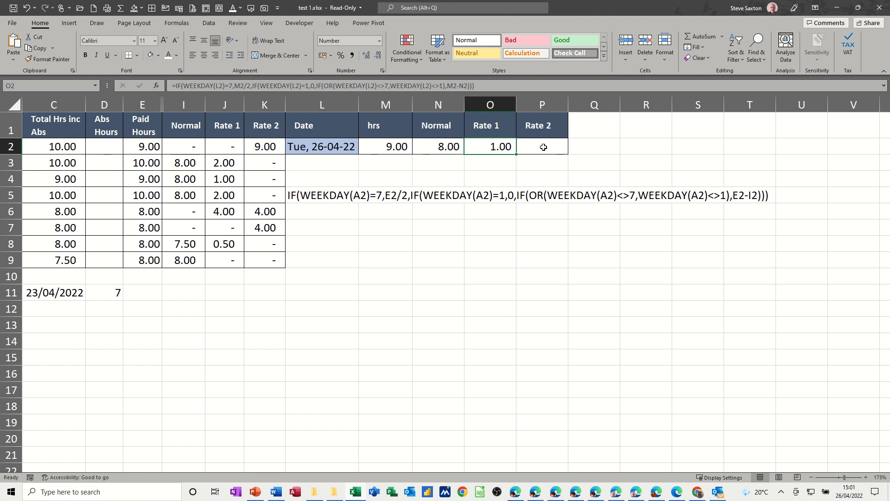
Select the Rate 2 cell P2 ready for its formula.
{"action": "left_click", "coordinate": [540, 146]}
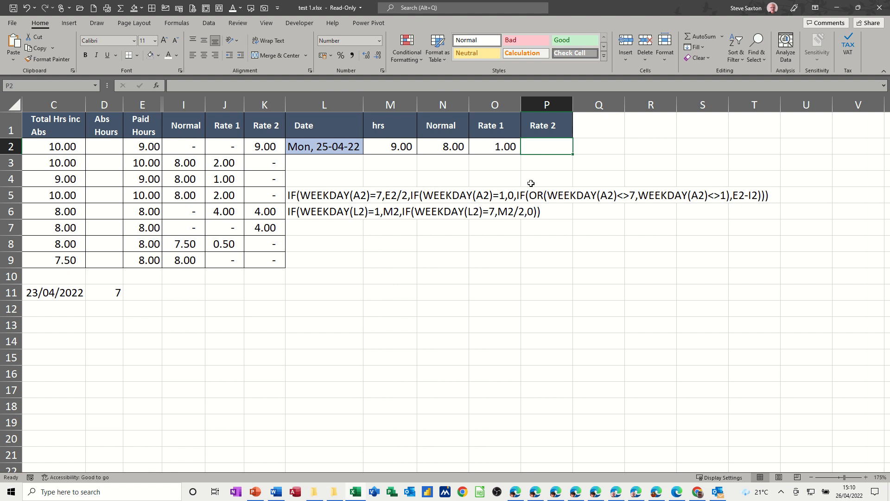
{"action": "mouse_move", "coordinate": [321, 217]}
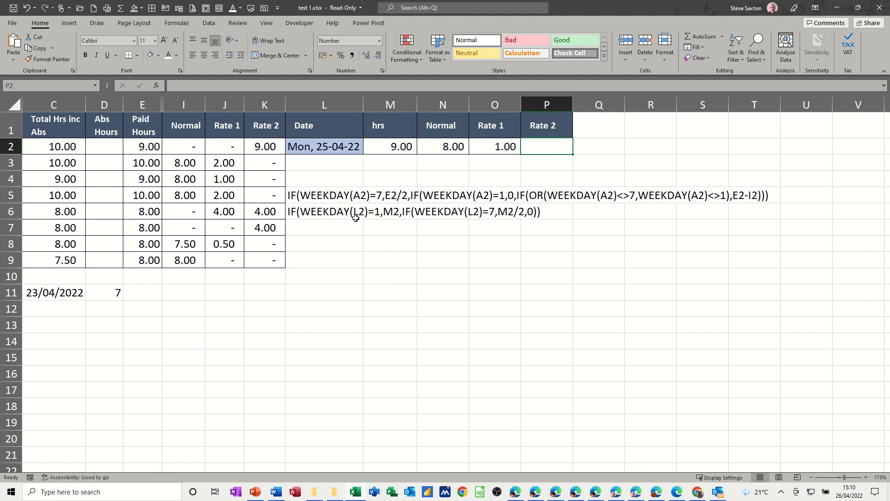
{"action": "mouse_move", "coordinate": [484, 189]}
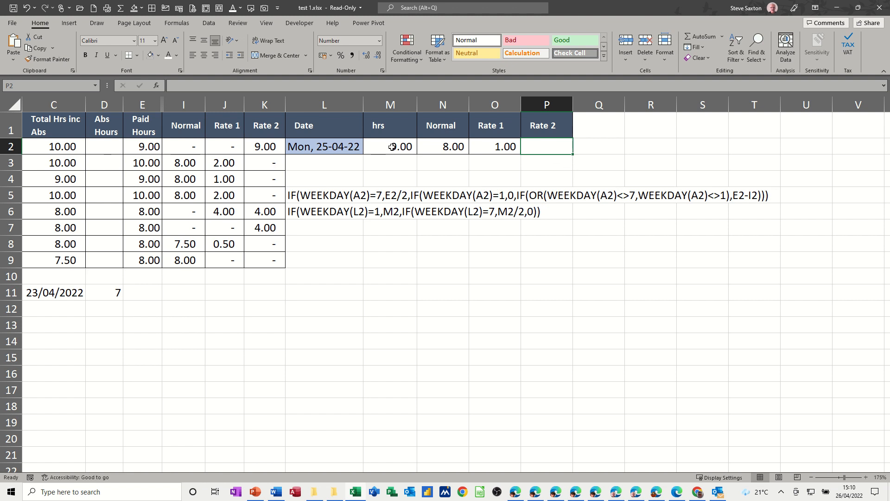
{"action": "mouse_move", "coordinate": [426, 217]}
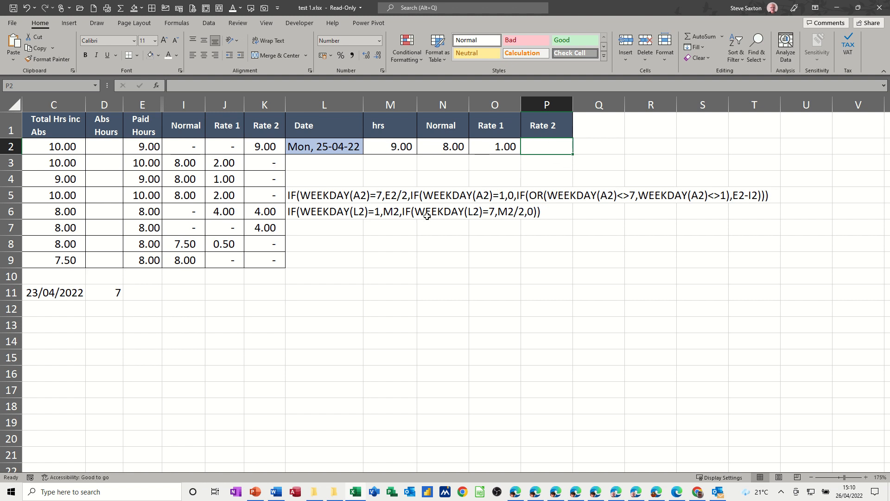
{"action": "mouse_move", "coordinate": [473, 147]}
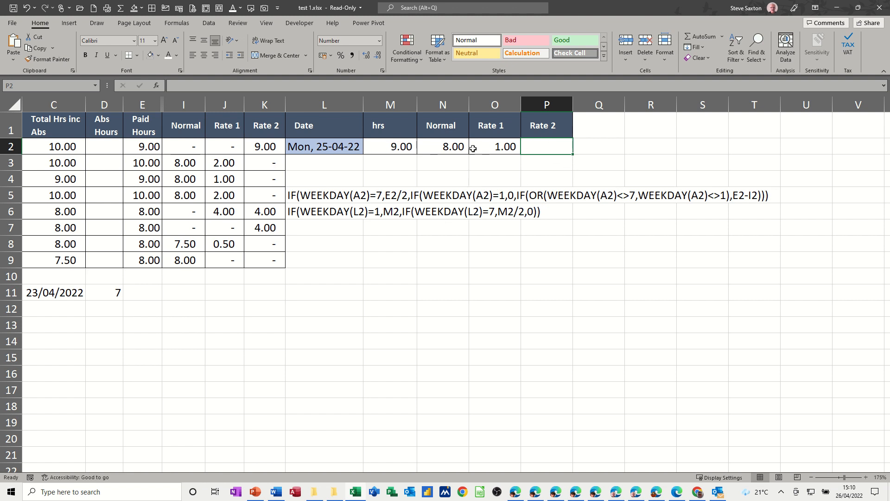
{"action": "mouse_move", "coordinate": [498, 146]}
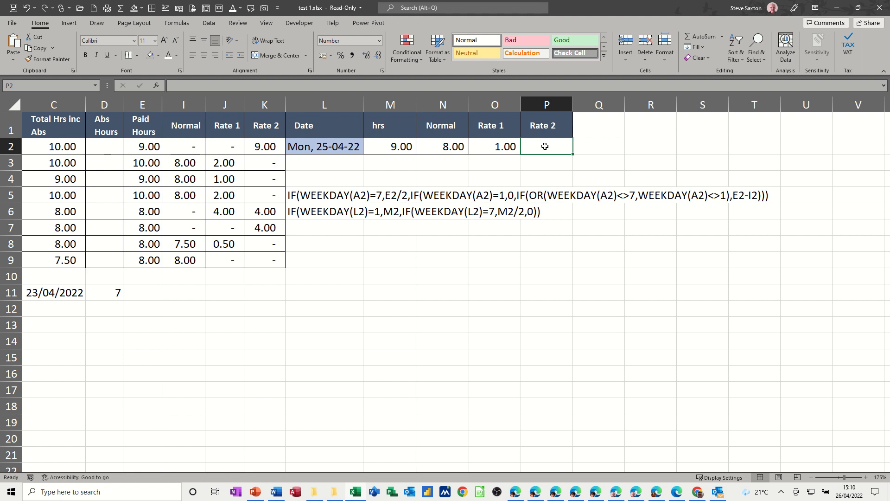
Enter =IF(WEEKDAY(L2)=,M2,IF(WEEKDAY(L2)=7,M2/2,0)) in P2, triggering a formula-problem warning.
{"action": "type", "text": "=if"}
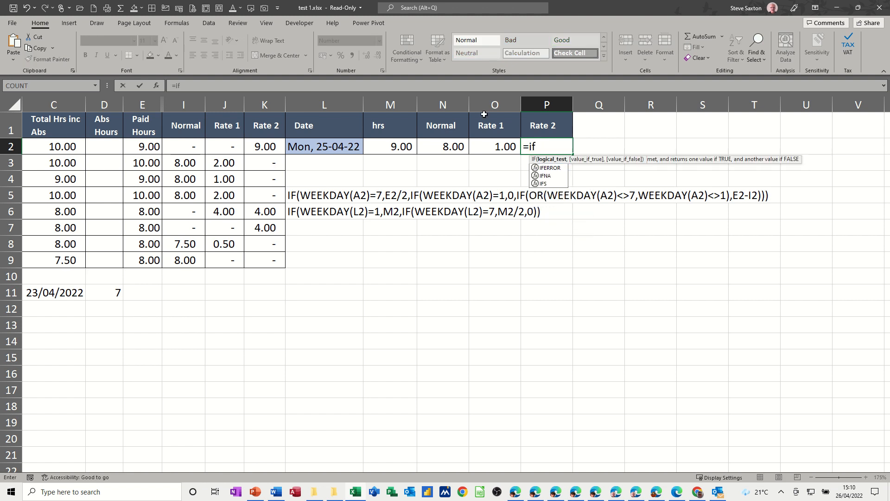
{"action": "type", "text": "(weekday("}
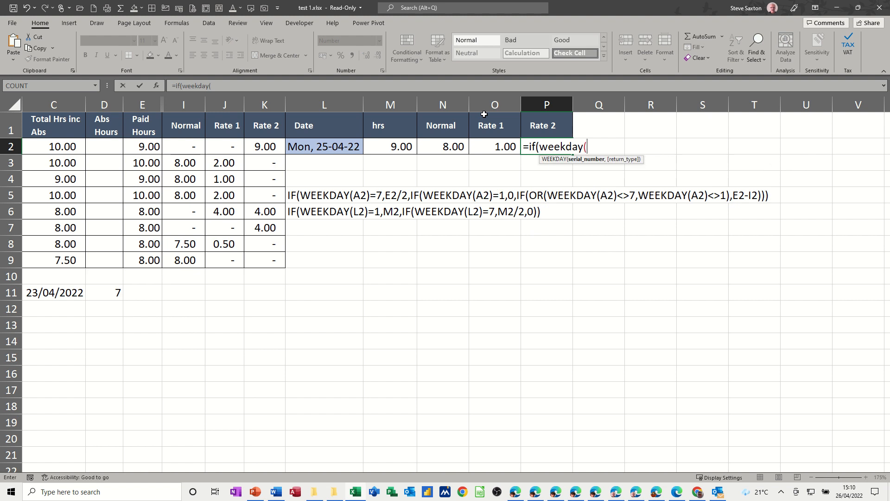
{"action": "type", "text": "l"}
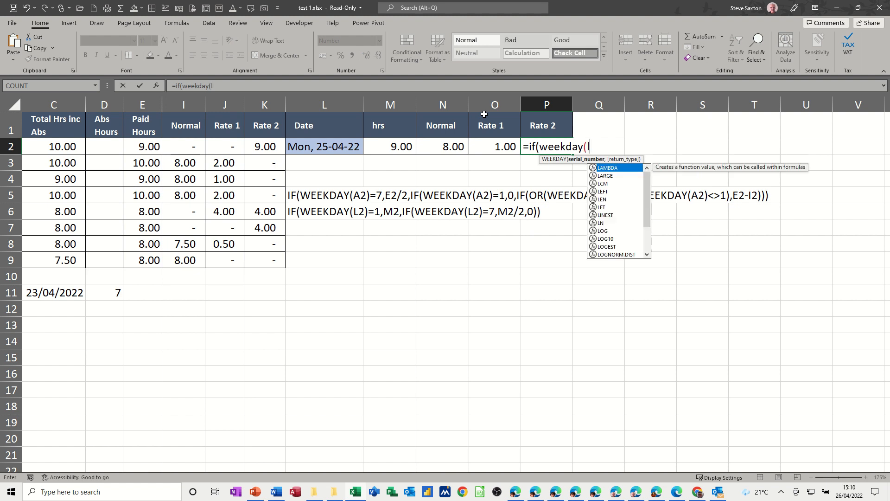
{"action": "type", "text": "l2)"}
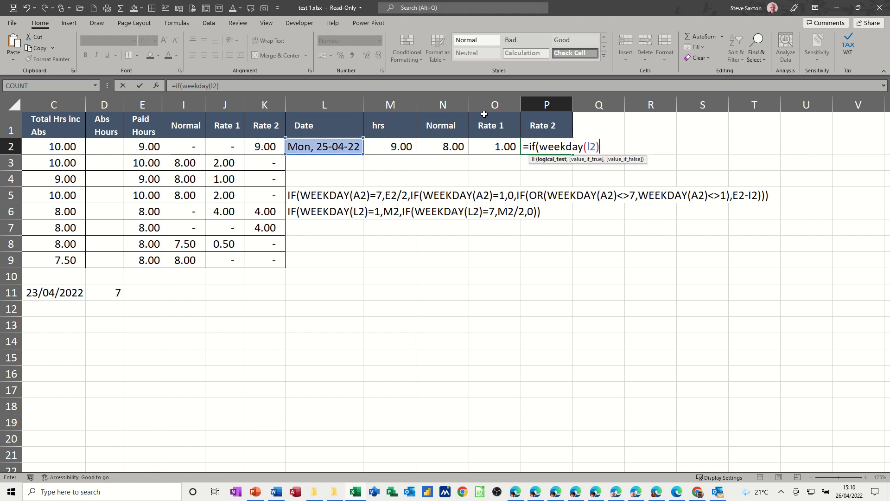
{"action": "type", "text": "="}
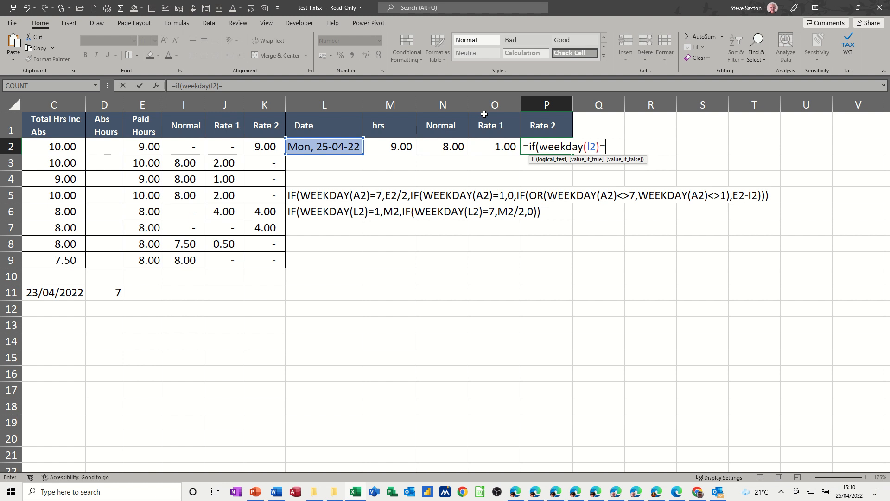
{"action": "type", "text": ",m"}
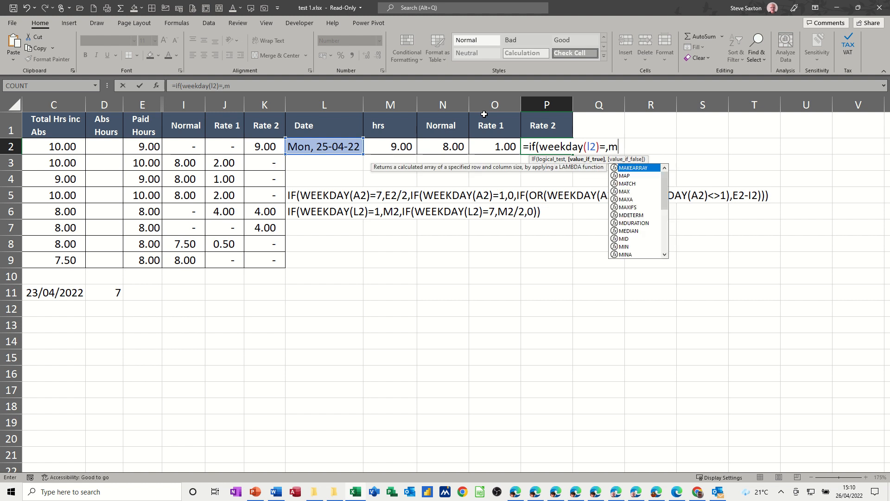
{"action": "type", "text": "2,"}
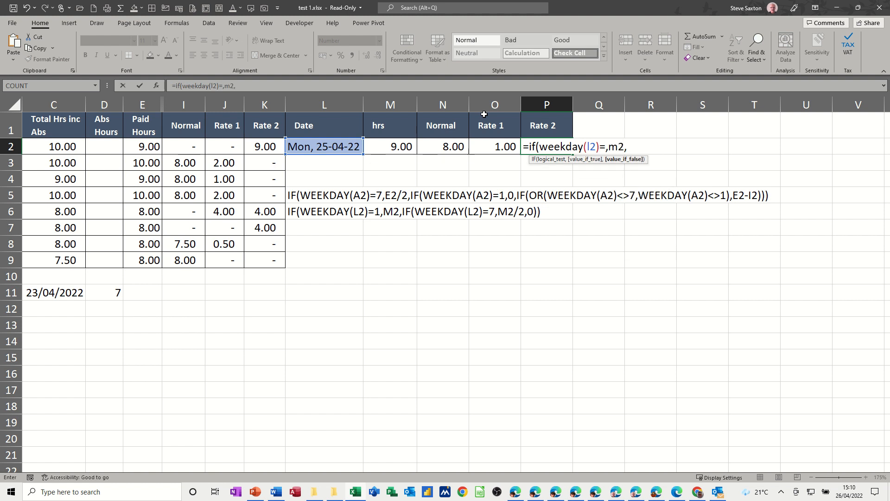
{"action": "type", "text": "if("}
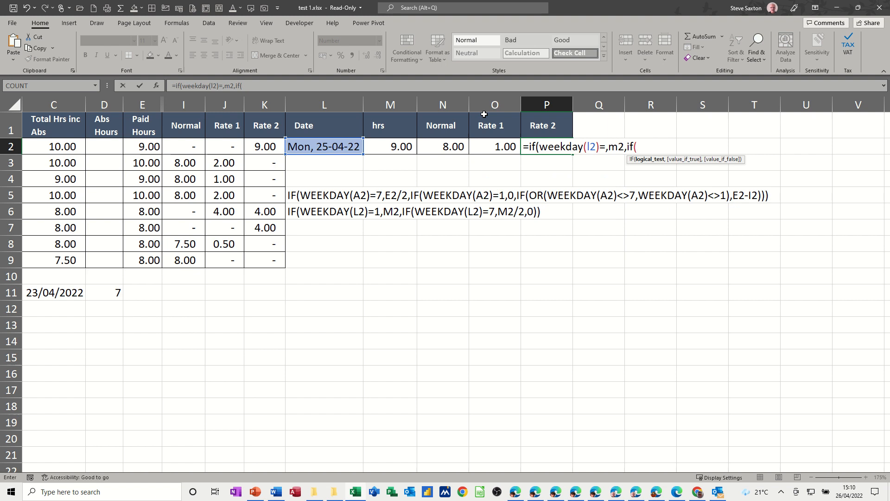
{"action": "type", "text": "weekd"}
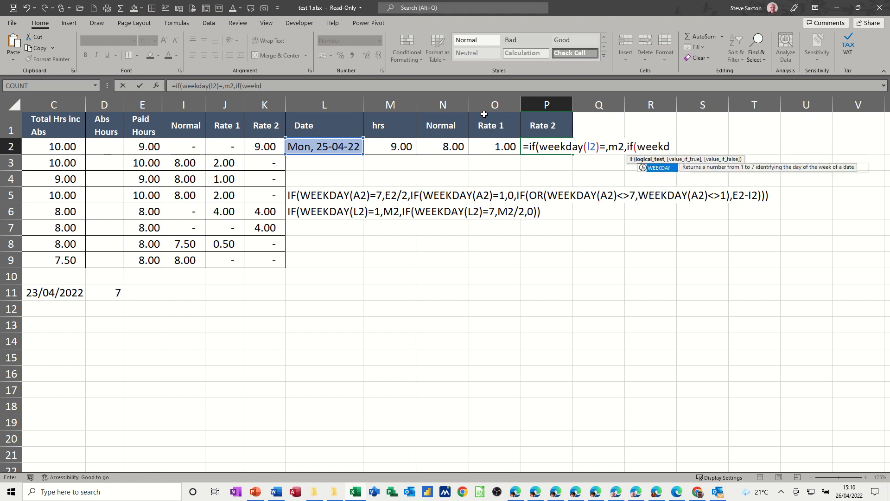
{"action": "type", "text": "ay(l2)="}
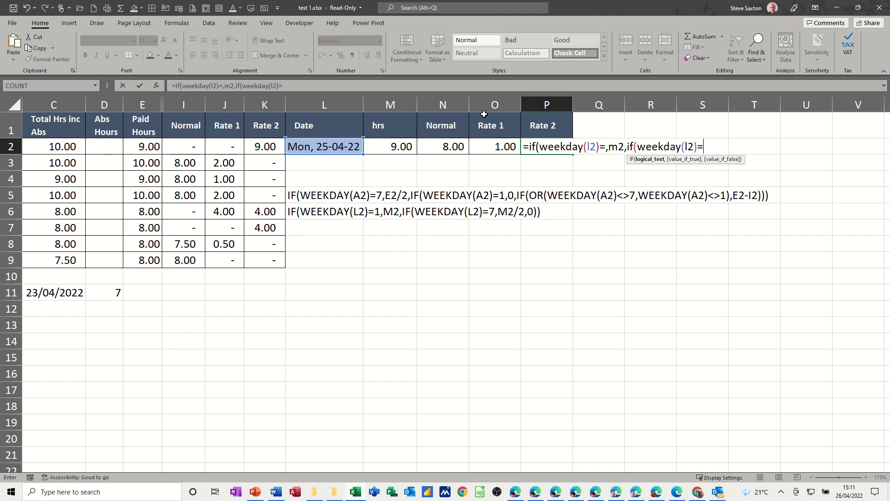
{"action": "type", "text": "7,"}
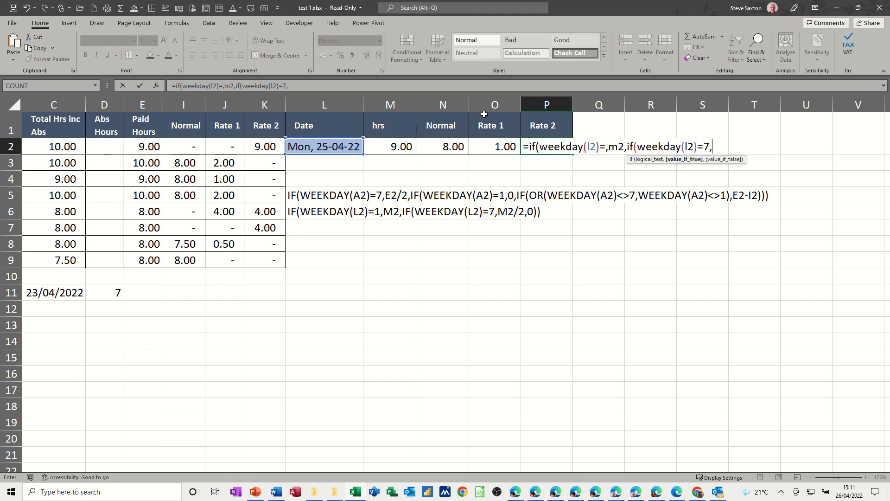
{"action": "type", "text": "m2/"}
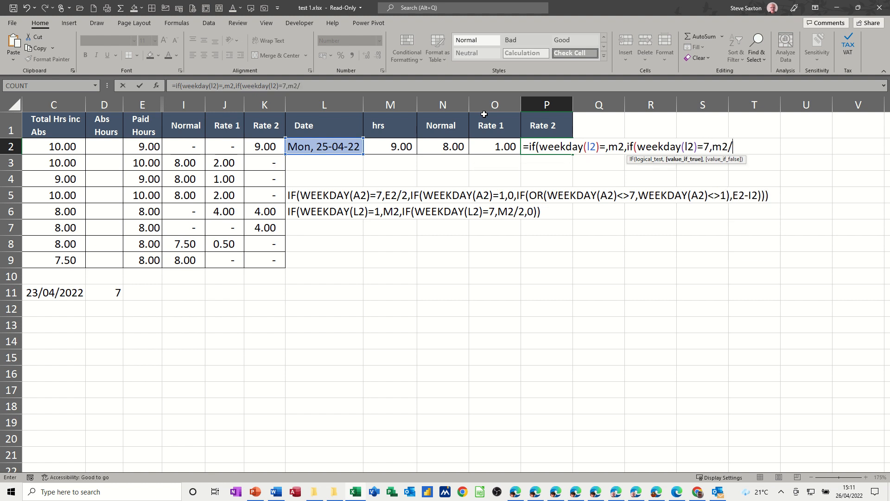
{"action": "type", "text": "2"}
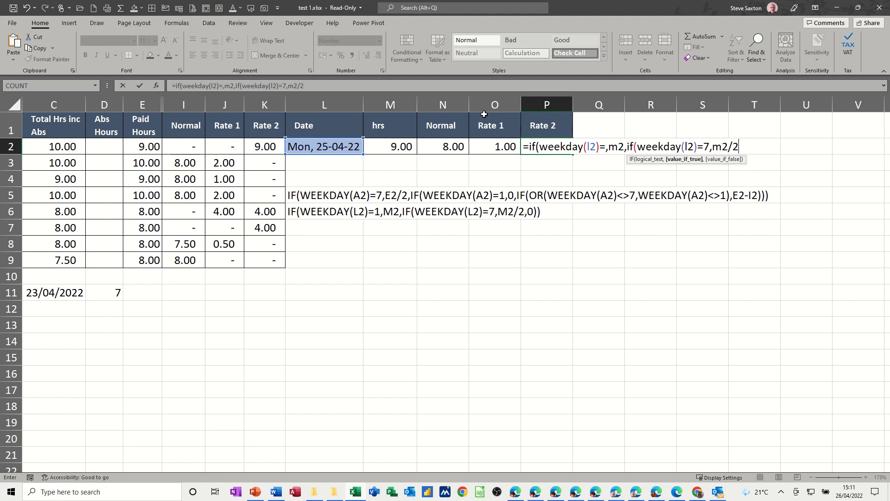
{"action": "type", "text": ",0))"}
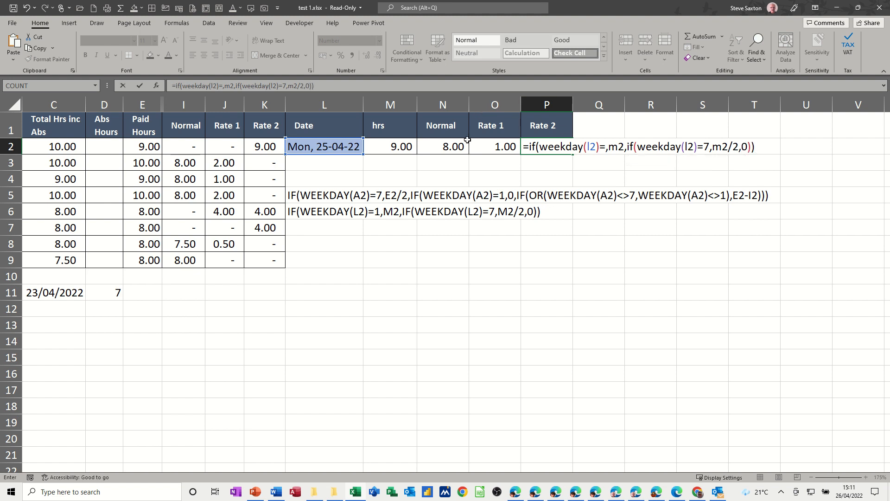
{"action": "key", "text": "enter"}
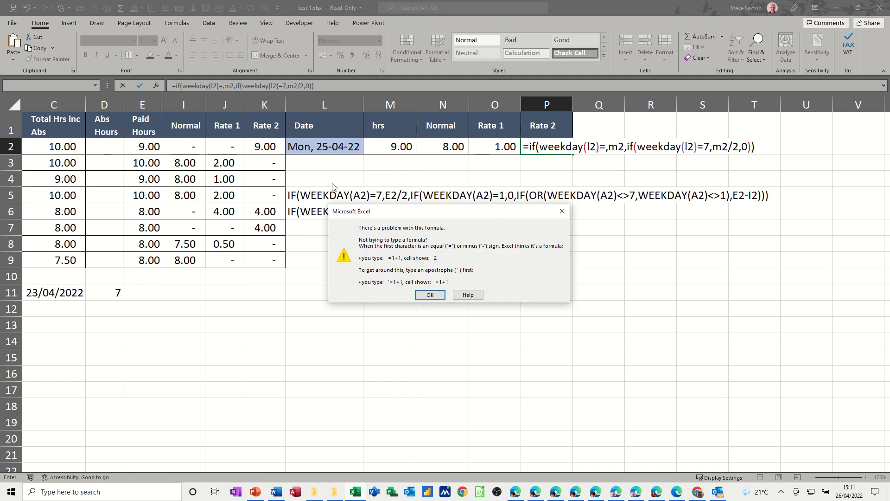
Dismiss the warning and insert 1 after WEEKDAY(L2)= so Rate 2 calculates, showing 0.00 in P2.
{"action": "left_click", "coordinate": [429, 294]}
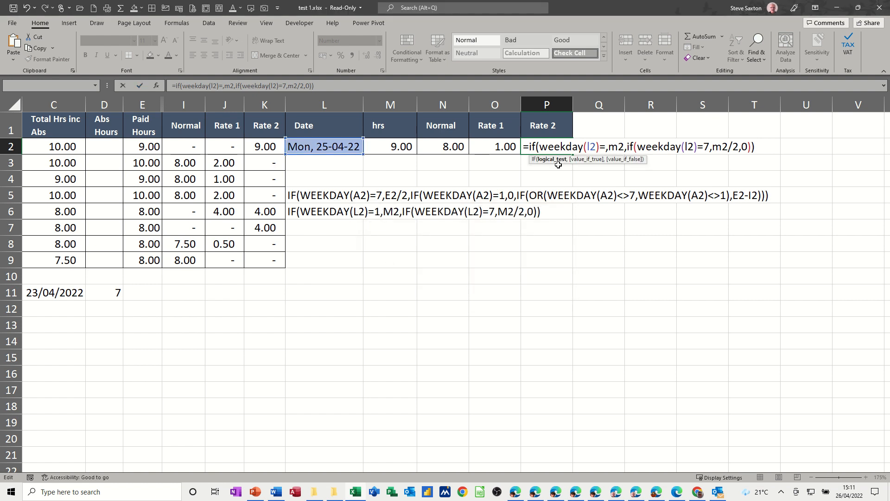
{"action": "type", "text": "1"}
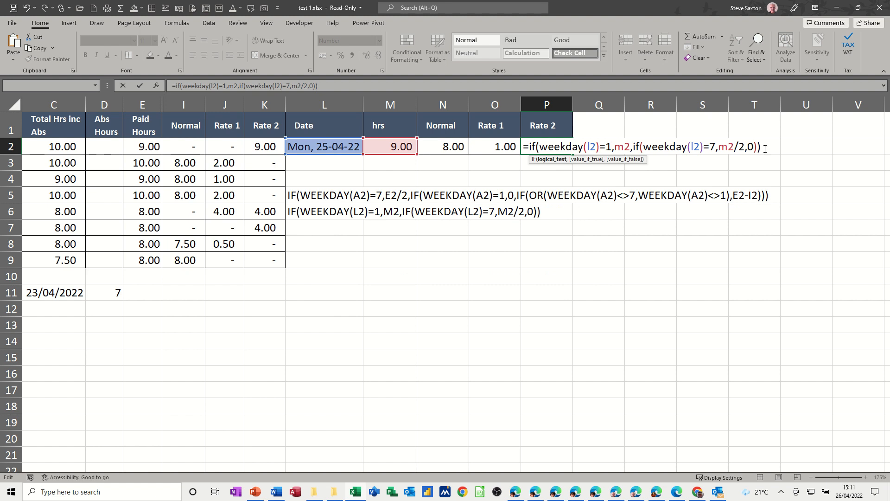
{"action": "left_click", "coordinate": [139, 86]}
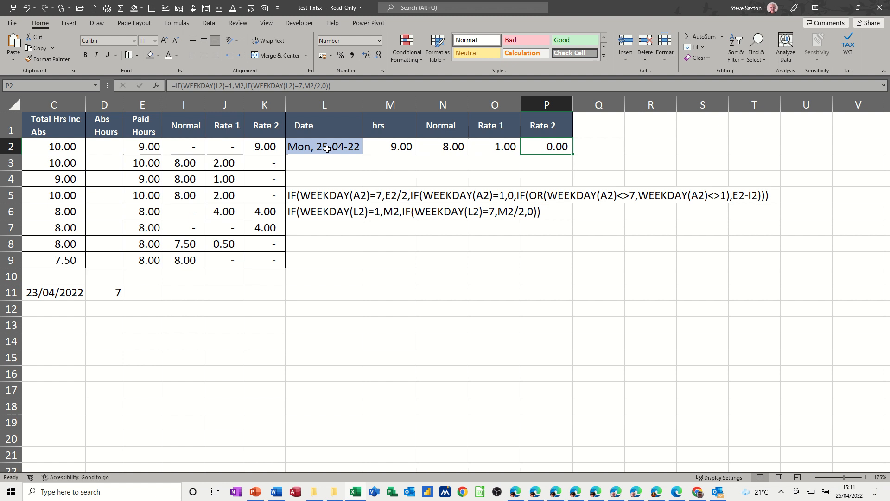
{"action": "left_click", "coordinate": [323, 146]}
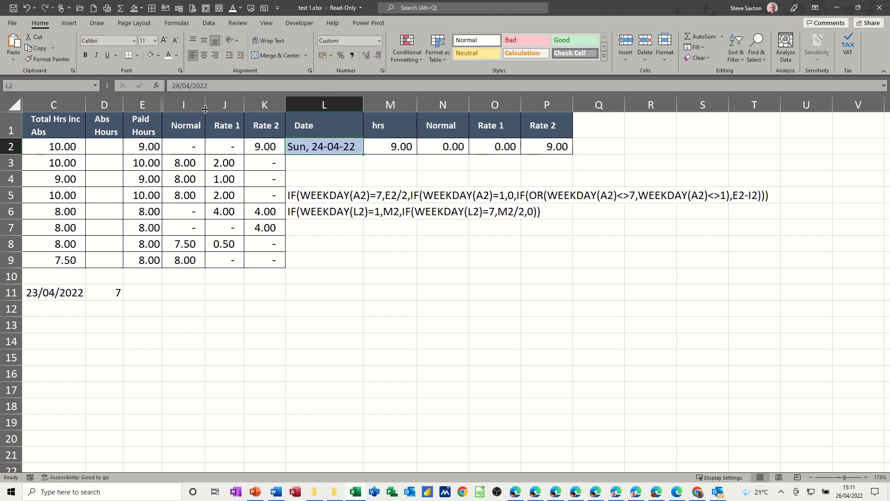
{"action": "mouse_move", "coordinate": [538, 151]}
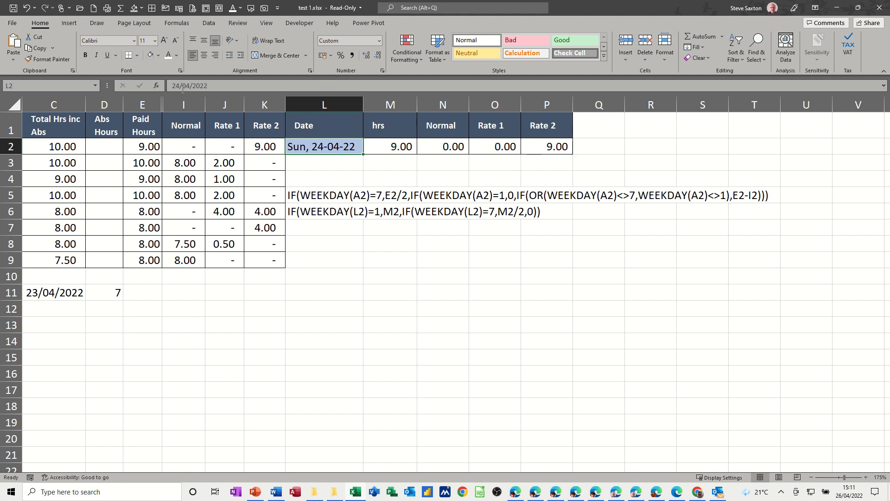
Set the date to Sat 23-04-22 (4.50/4.50 split) then Fri 22-04-22 (8.00 Normal, 1.00 Rate 1).
{"action": "double_click", "coordinate": [324, 147]}
{"action": "type", "text": "3"}
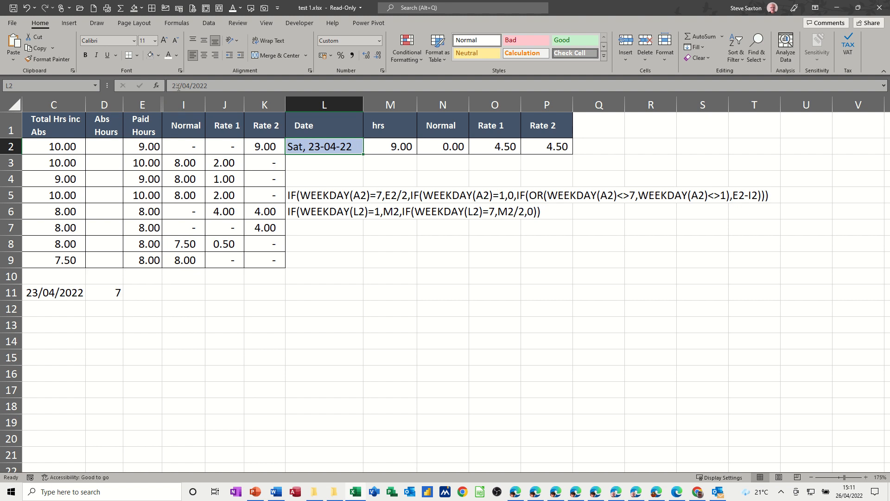
{"action": "double_click", "coordinate": [325, 145]}
{"action": "type", "text": "2"}
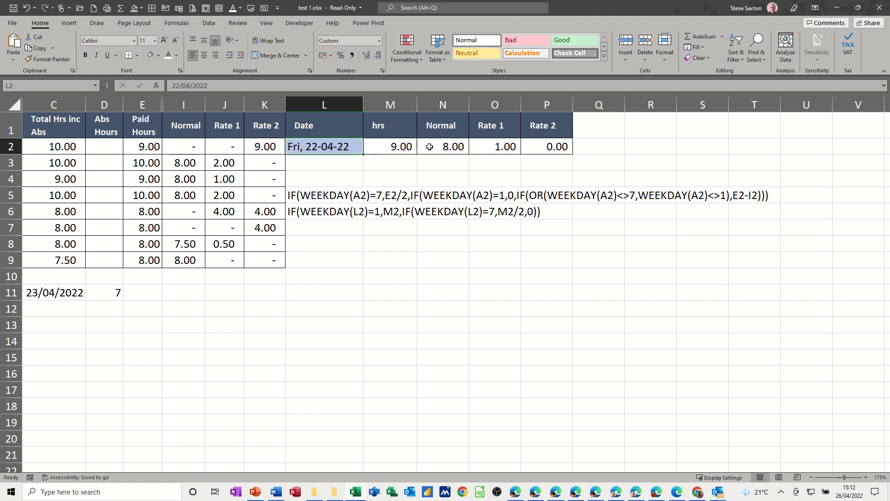
{"action": "mouse_move", "coordinate": [390, 146]}
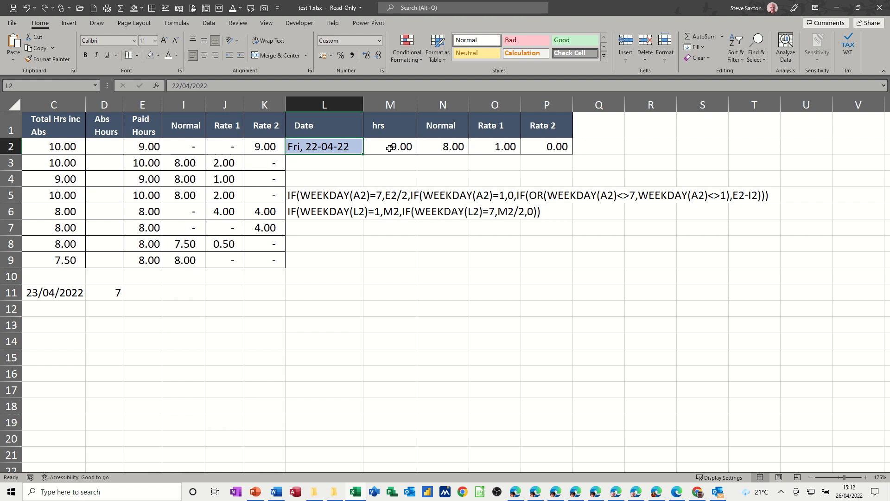
{"action": "mouse_move", "coordinate": [431, 148]}
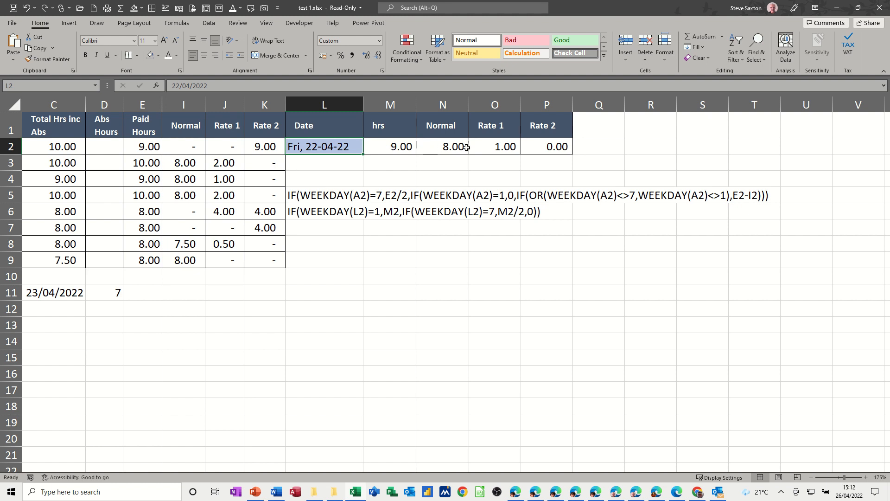
{"action": "mouse_move", "coordinate": [500, 147]}
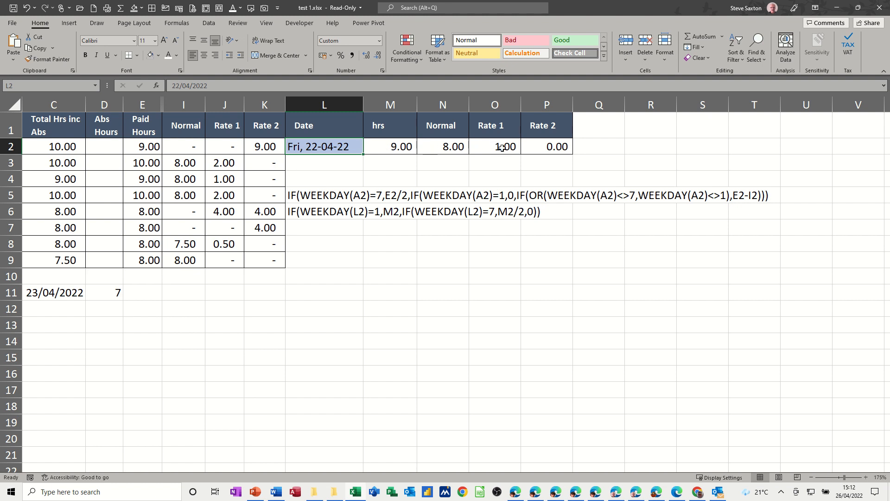
{"action": "mouse_move", "coordinate": [398, 155]}
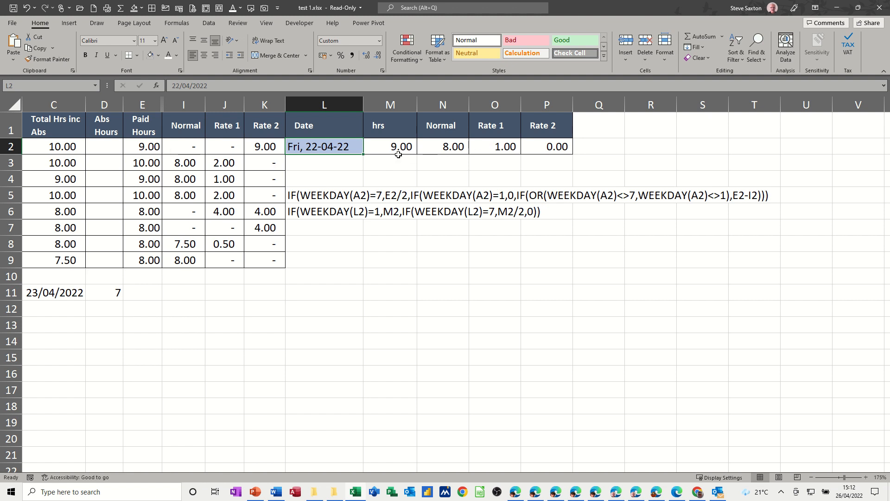
{"action": "mouse_move", "coordinate": [399, 147]}
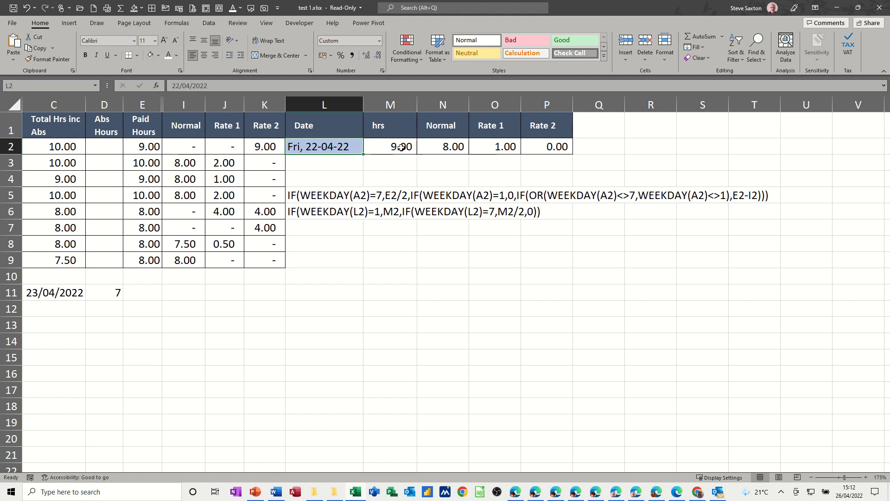
{"action": "mouse_move", "coordinate": [538, 150]}
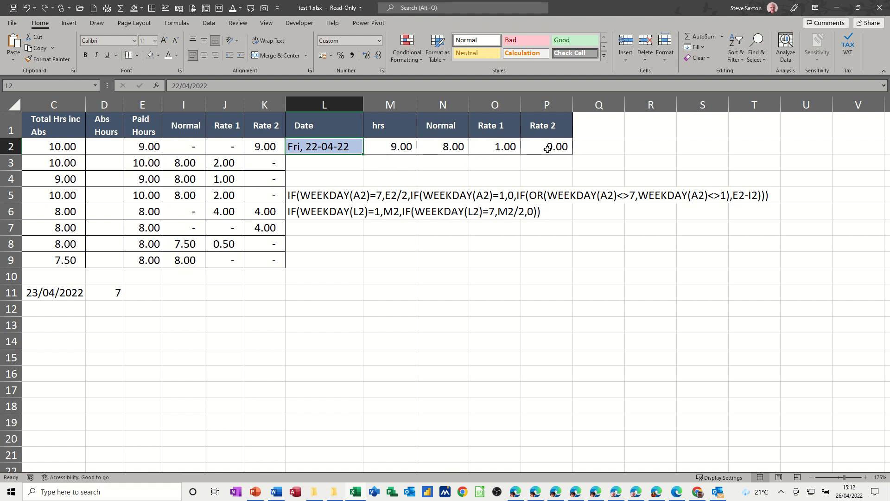
{"action": "mouse_move", "coordinate": [540, 150]}
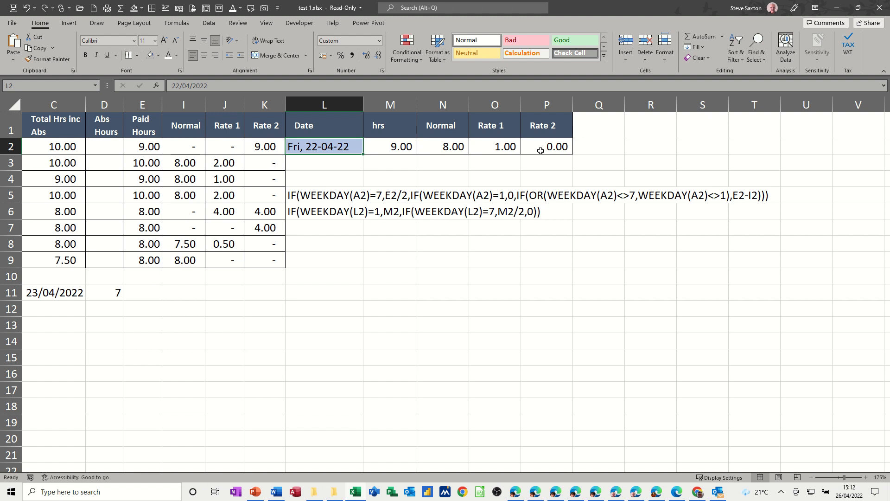
{"action": "mouse_move", "coordinate": [593, 266]}
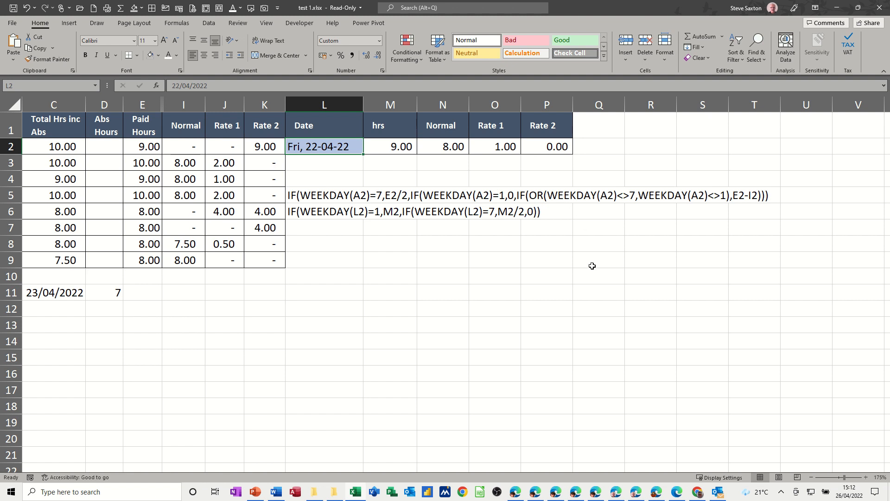